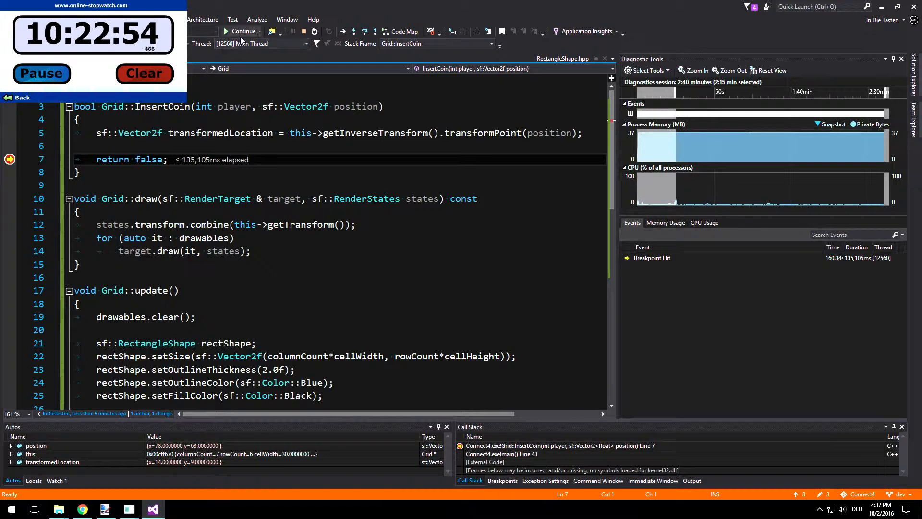
Step: Resume Connect4 past the breakpoint until the program exits
click(243, 31)
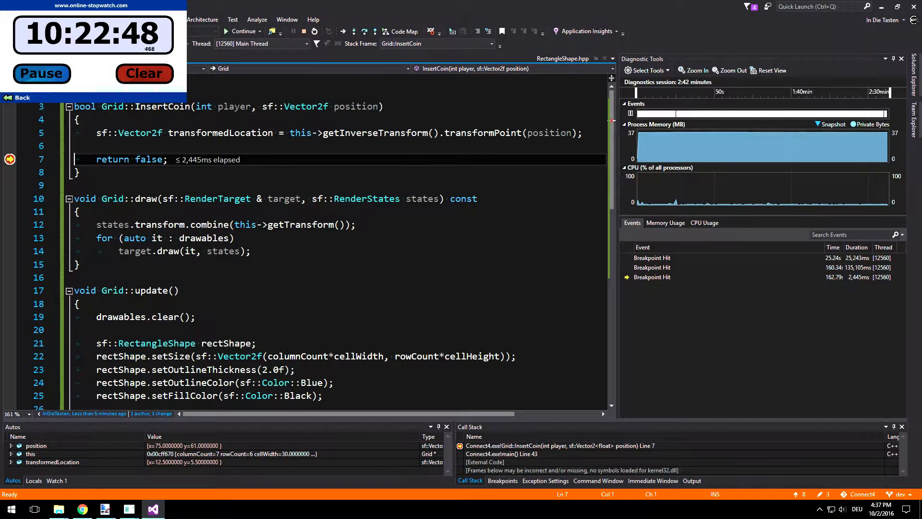
click(139, 159)
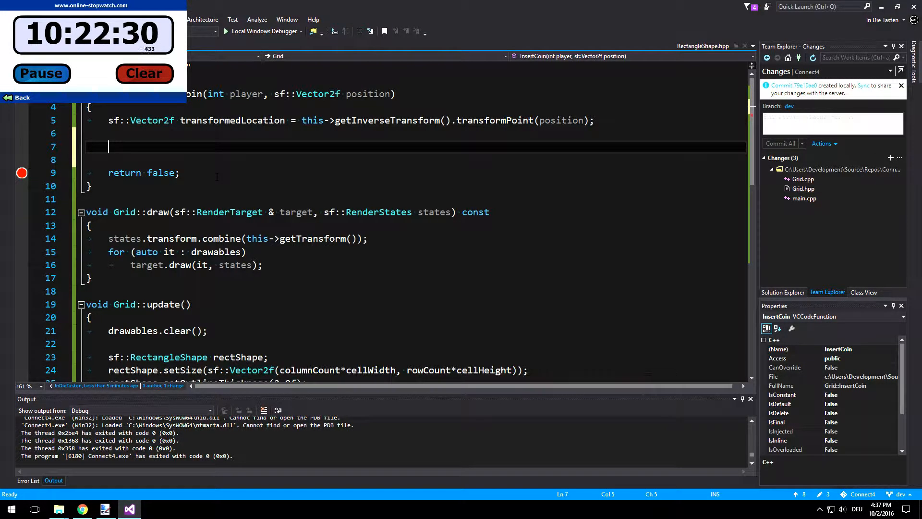
Step: Replace an abandoned if with for (unsigned int column = 0; column < columnCount; column++)
text(if)
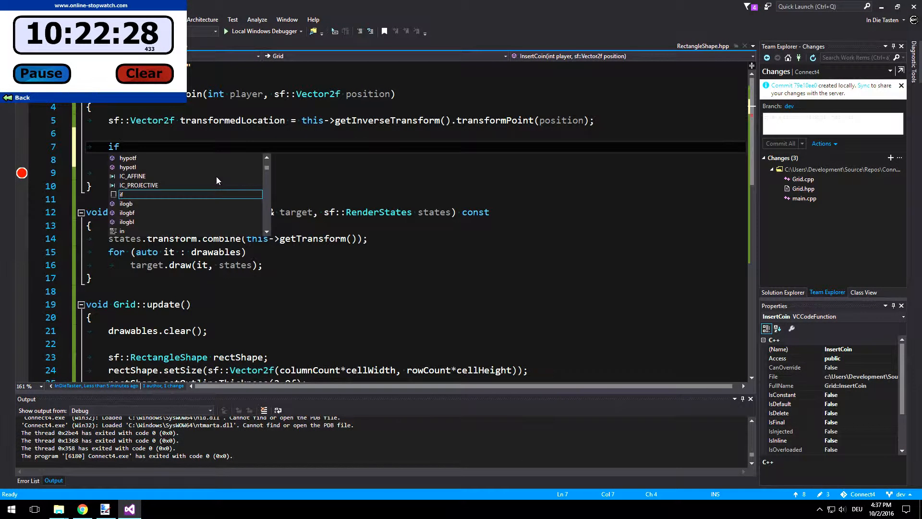
text(()
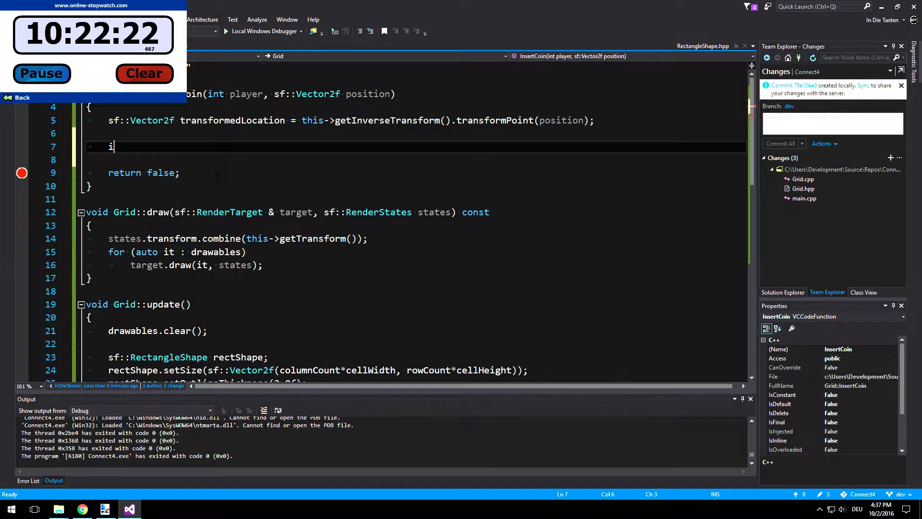
key(Backspace)
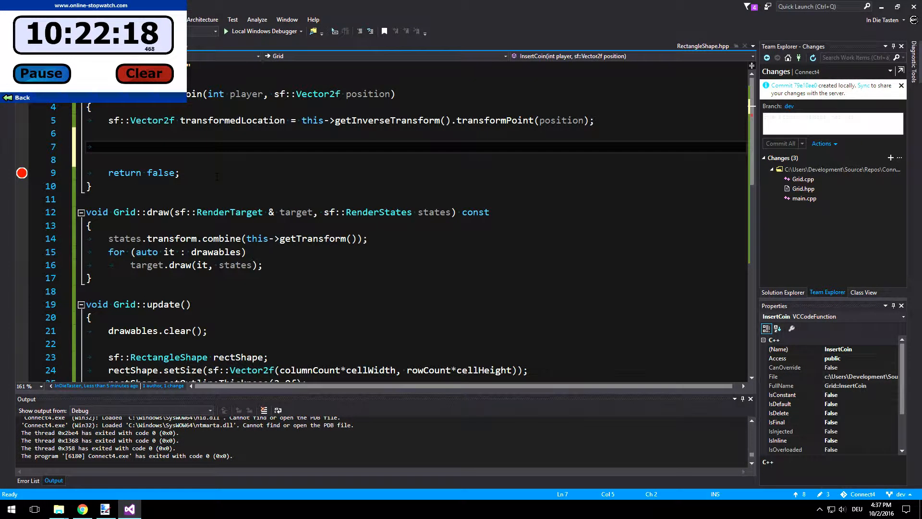
text(for)
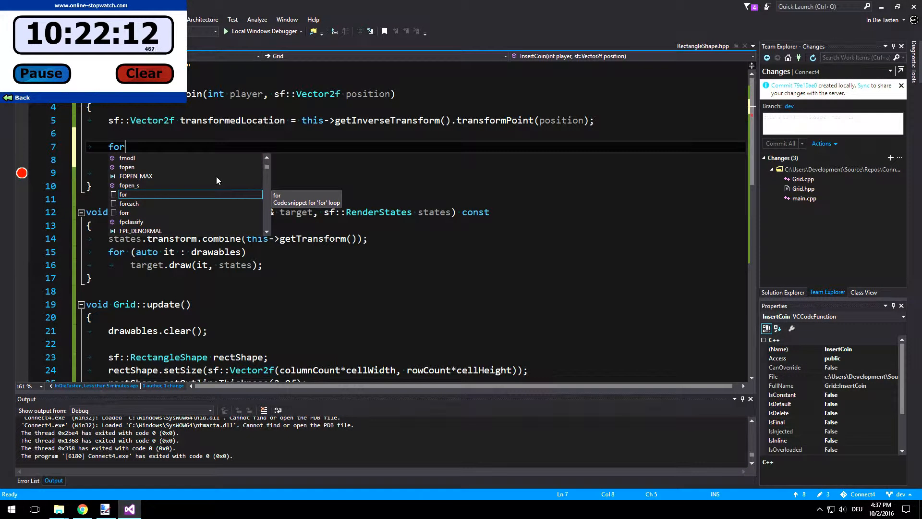
text((col)
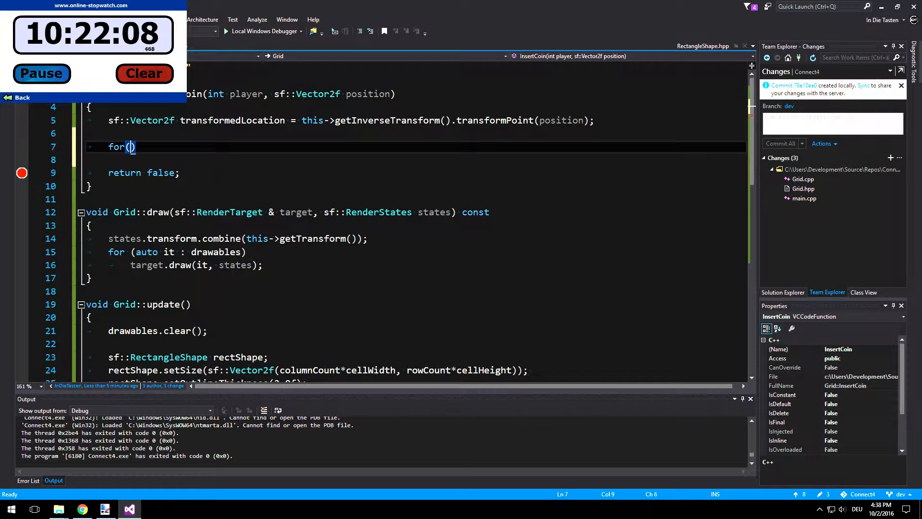
text(int colu)
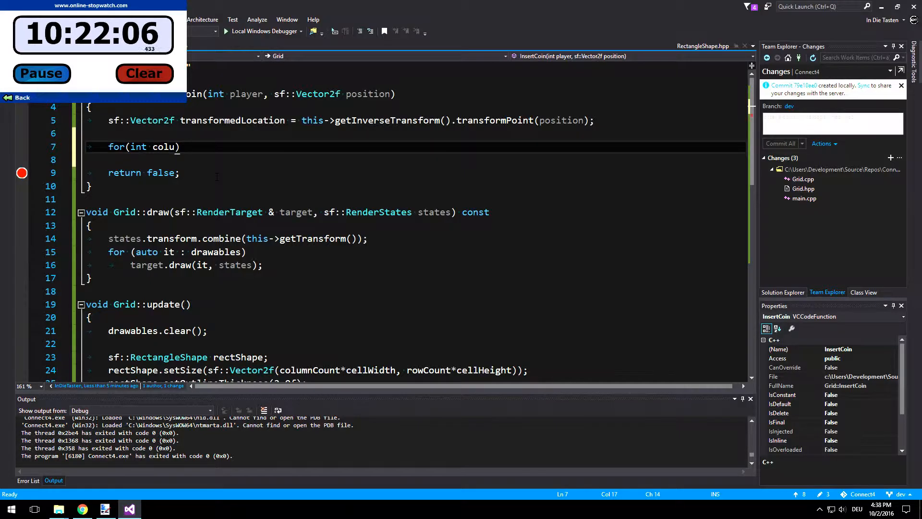
text(mn)
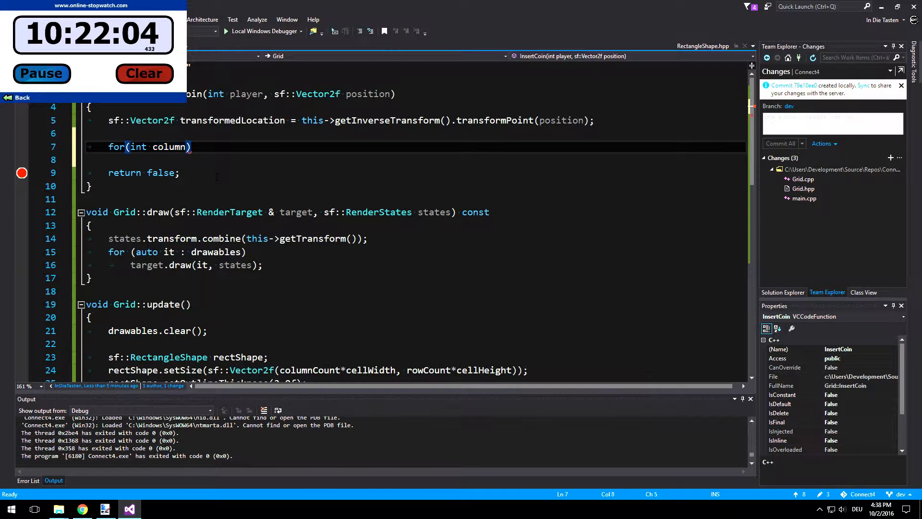
text(unsigned)
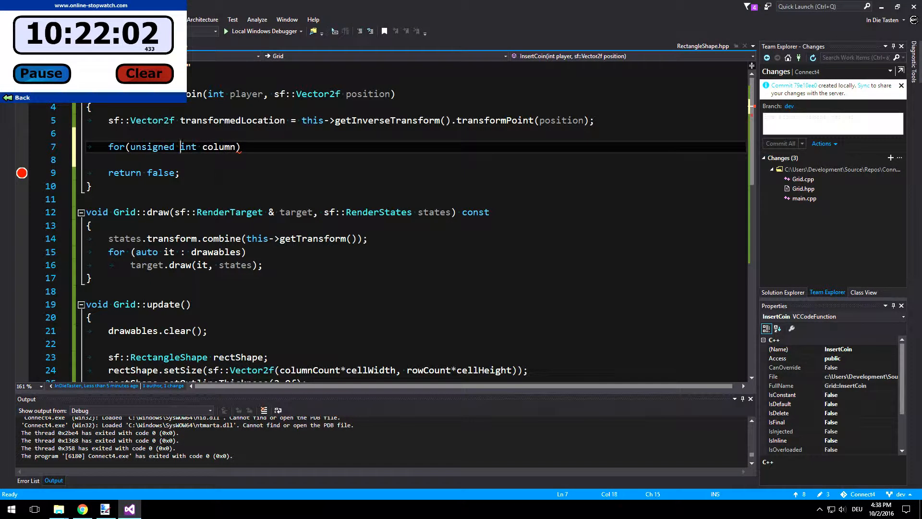
double_click(219, 147)
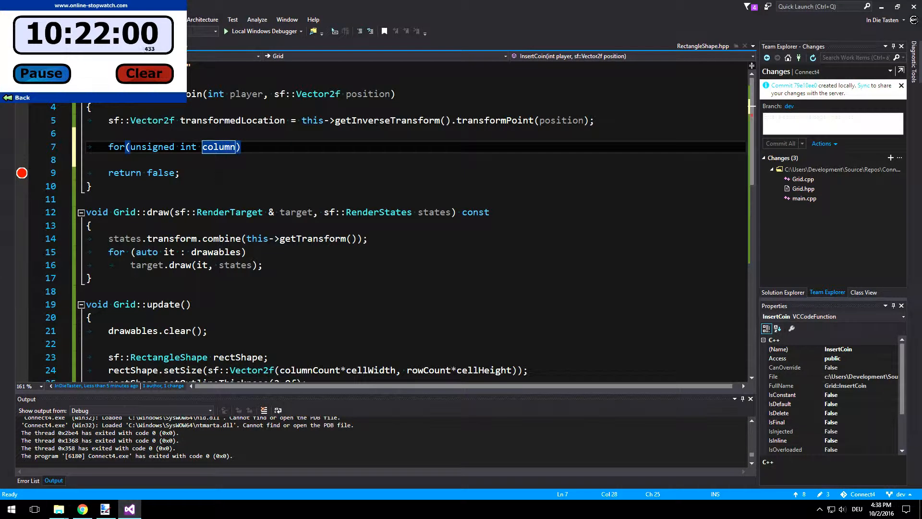
text(=)
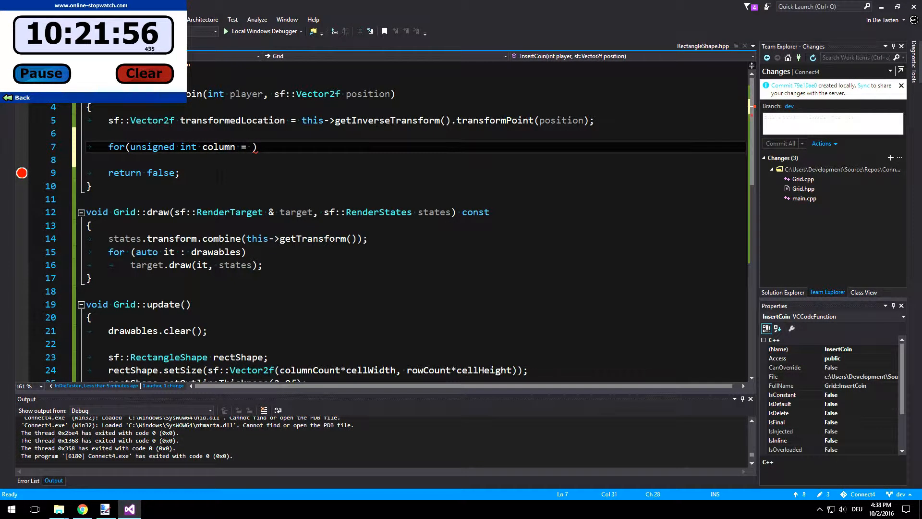
text(0; column < columnCount; colu)
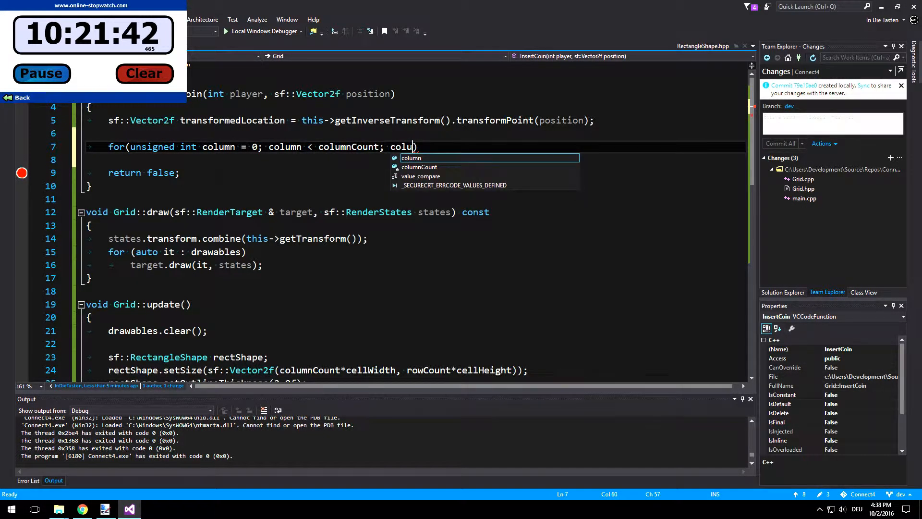
text(mn++))
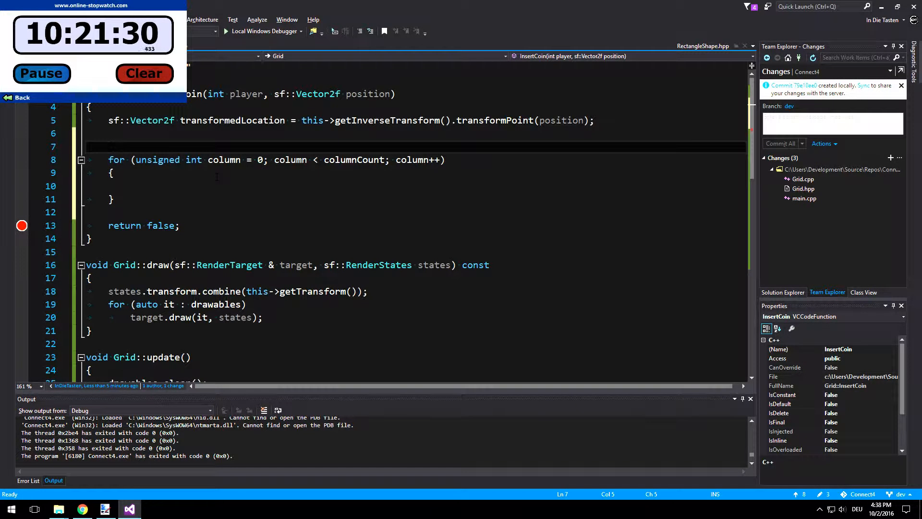
Step: Wrap the loop in if (transformedLocation.y > 0.0f && transformedLocation.y < rowCount*cellHeight)
text(if())
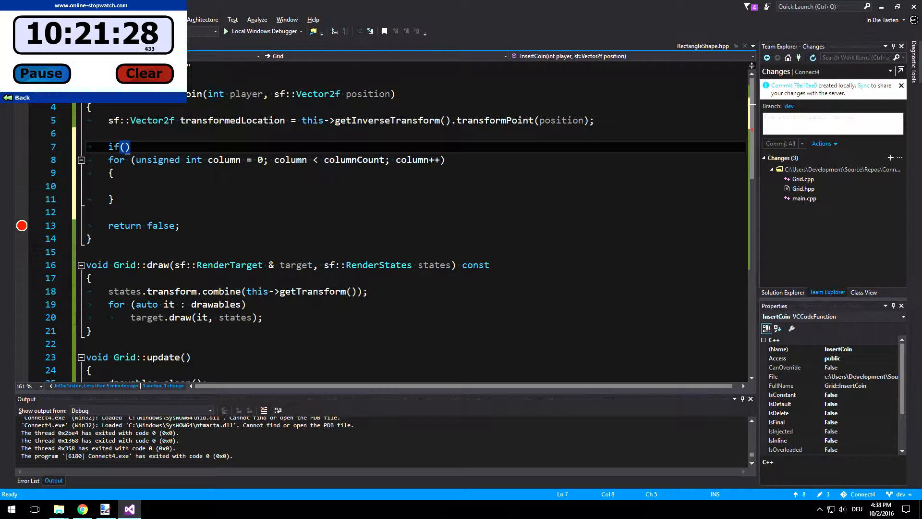
text(transformedLocation)
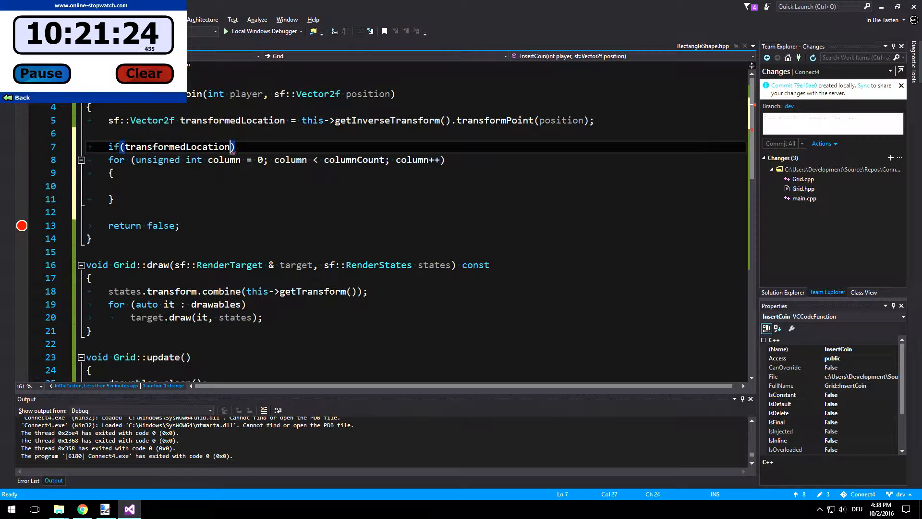
text(.)
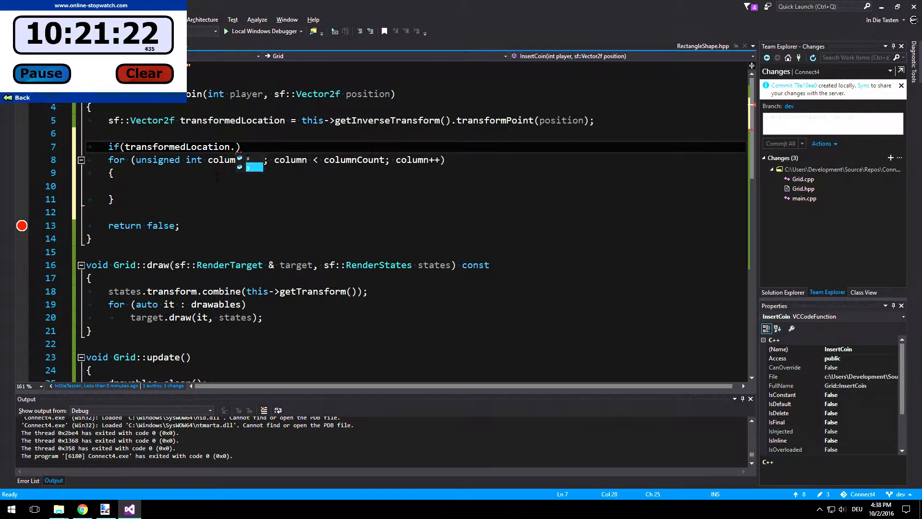
text(>=)
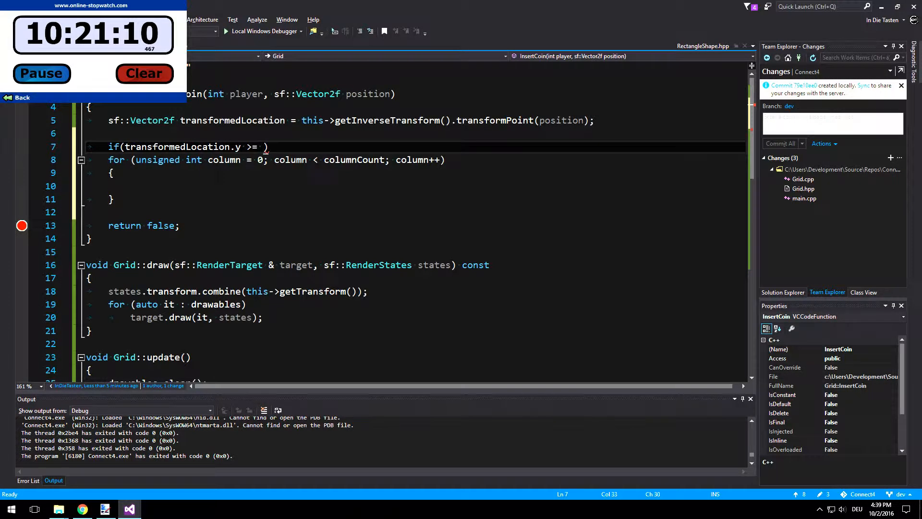
text(0.0f)
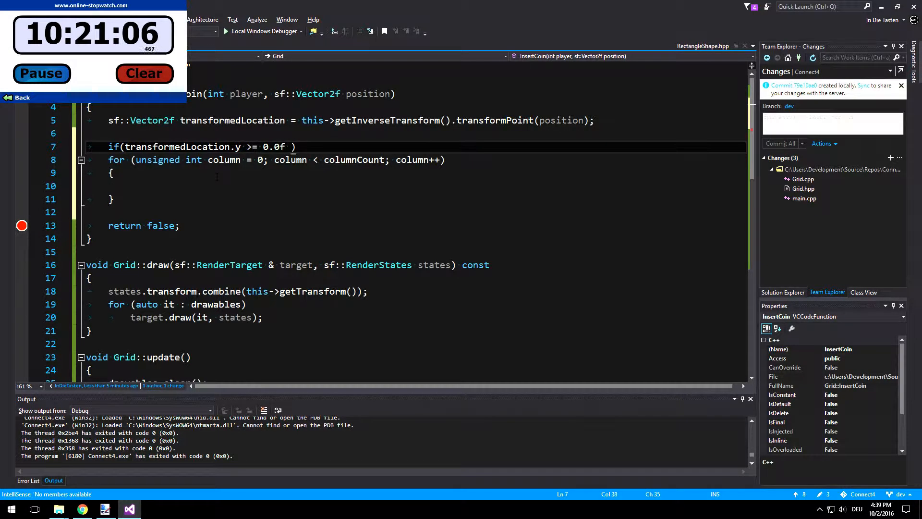
text(&&)
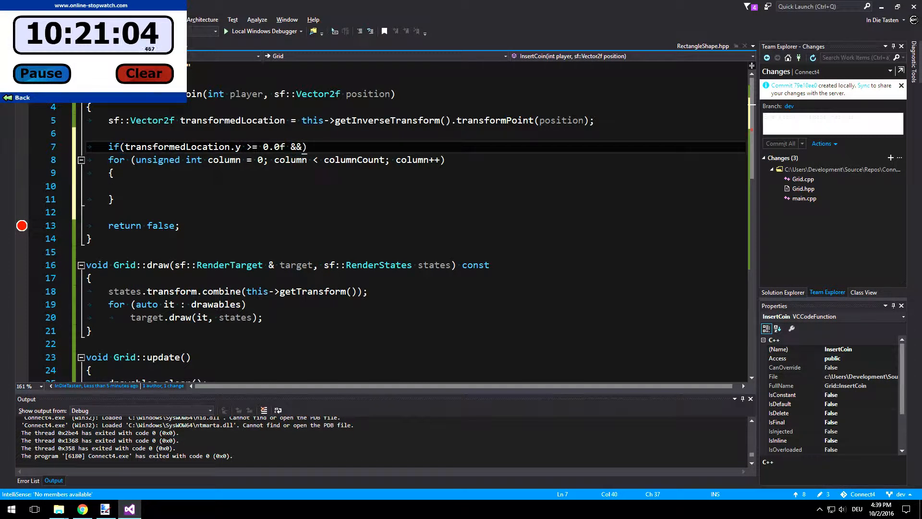
text(trans)
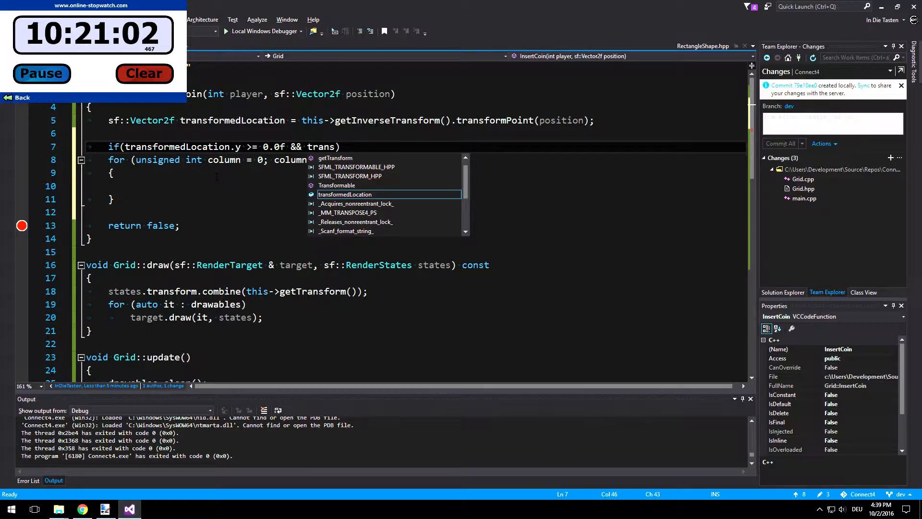
text(transformedLocation.y <=)
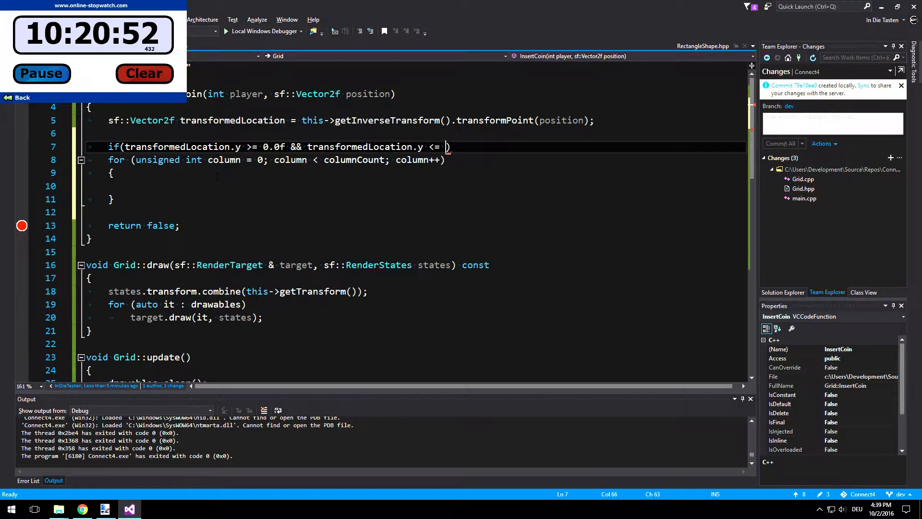
text(rowCount)
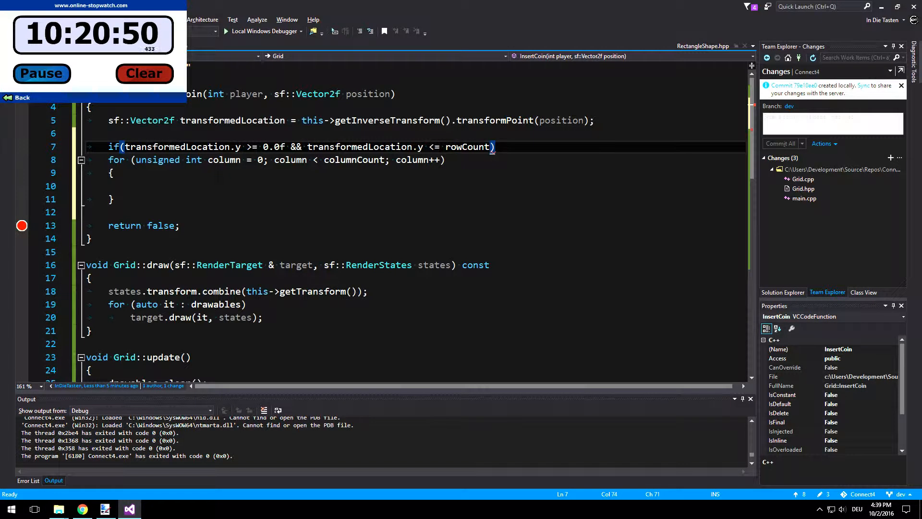
text(*c)
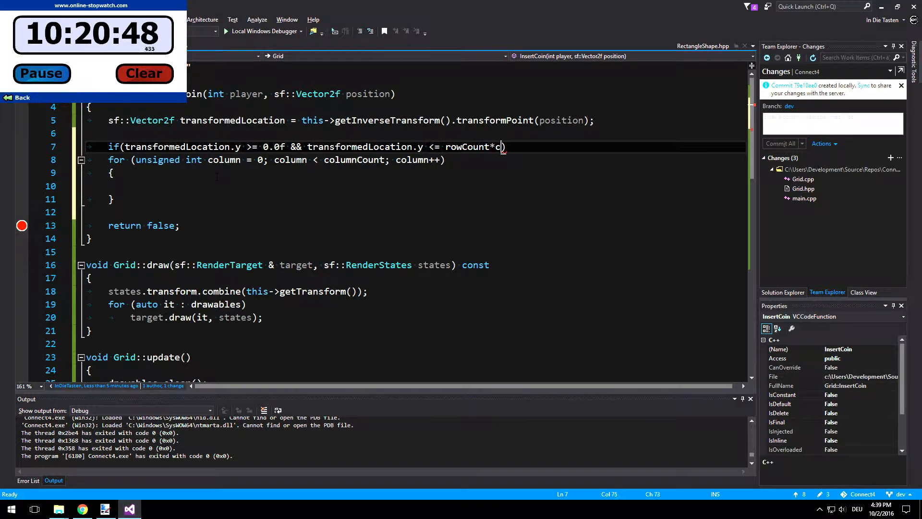
text(ellHeight)
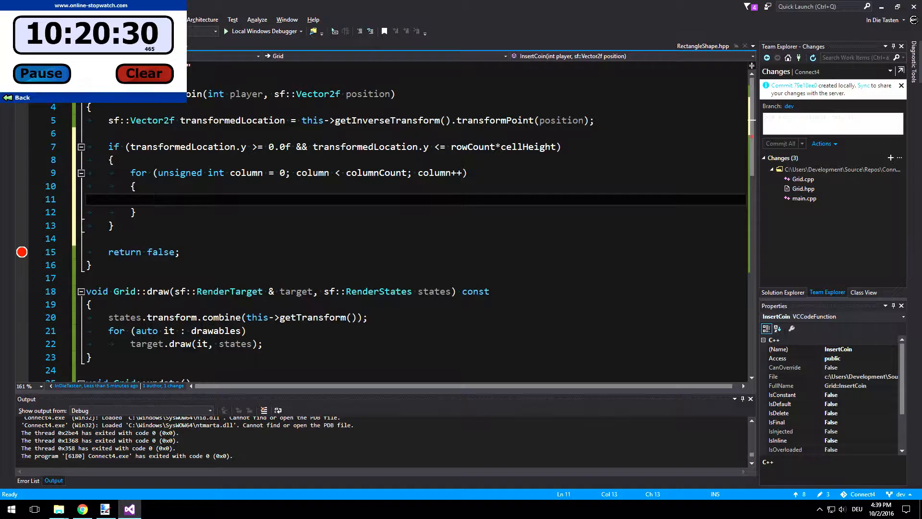
Step: Save the file containing the if-wrapped, still-empty column loop
key(ctrl+s)
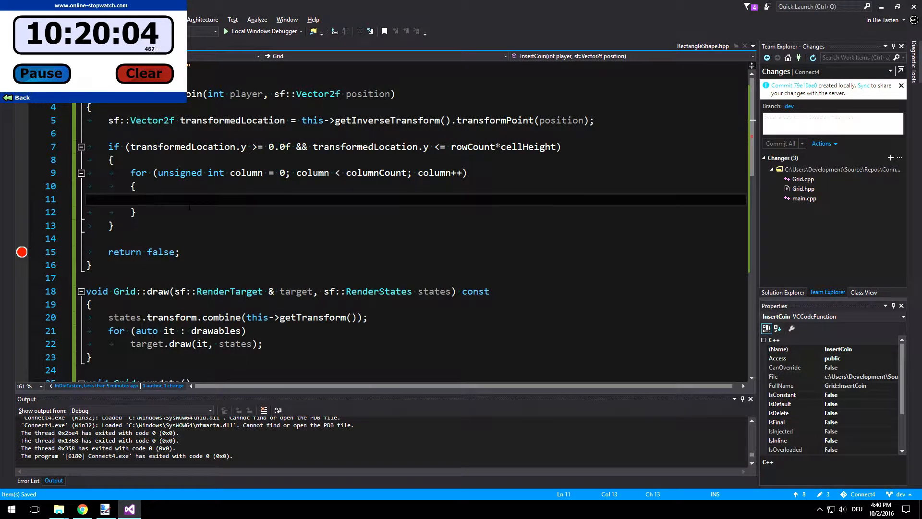
Step: Declare float xpos from transformedLocation and start the check xpos >= column*cellWidth
text(float xpos =)
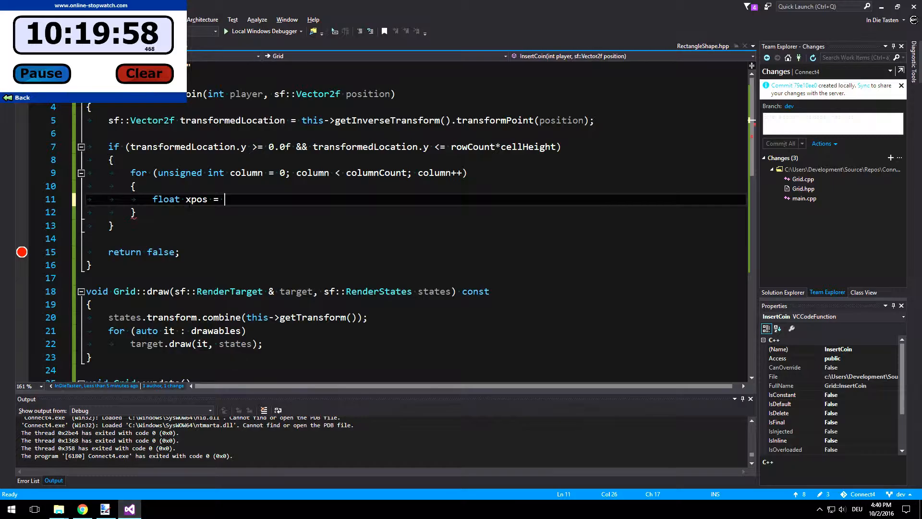
text(trans)
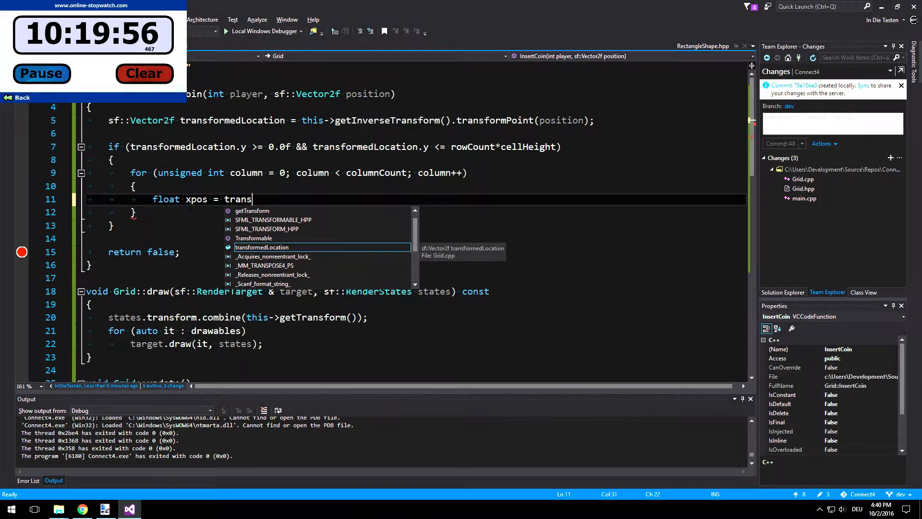
text(formedLocation.x;)
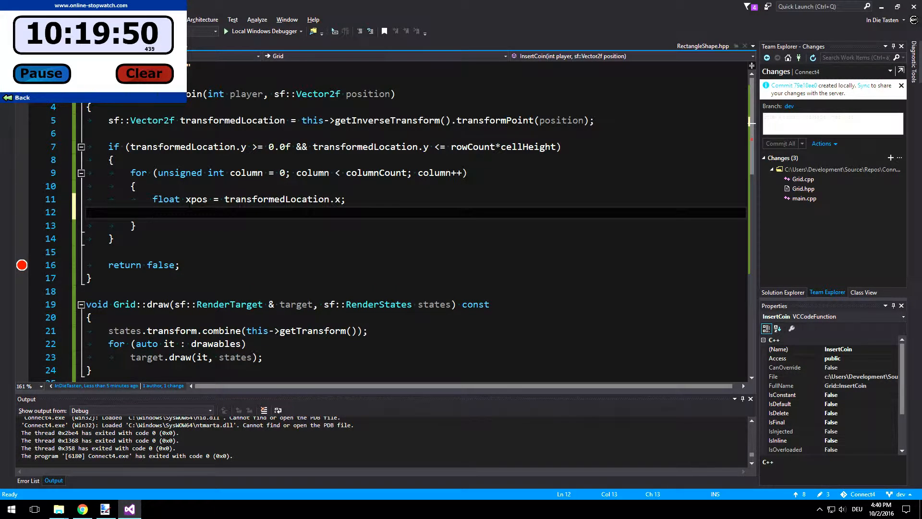
text(if)
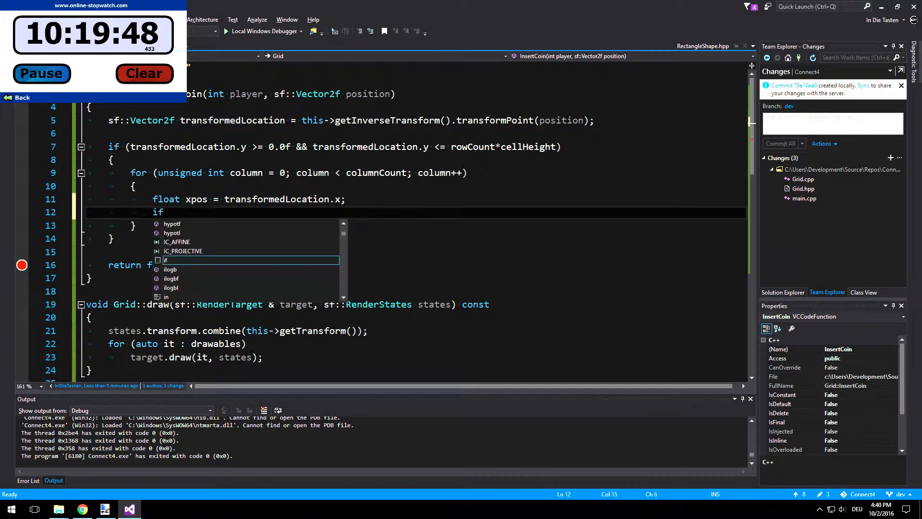
text((xpos)
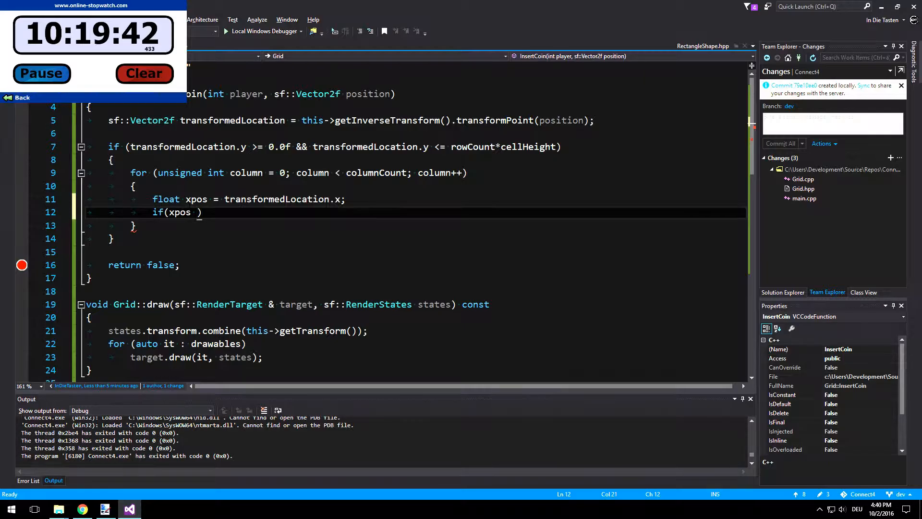
text(>=)
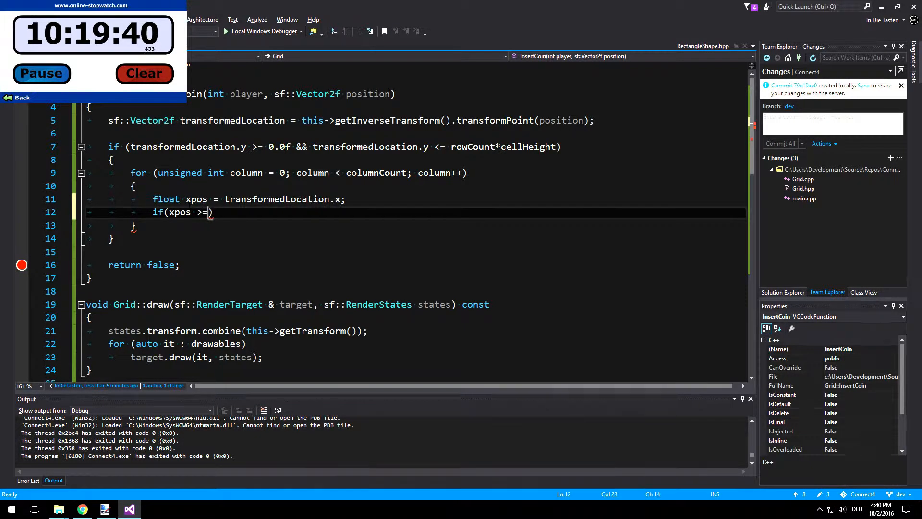
text(" ")
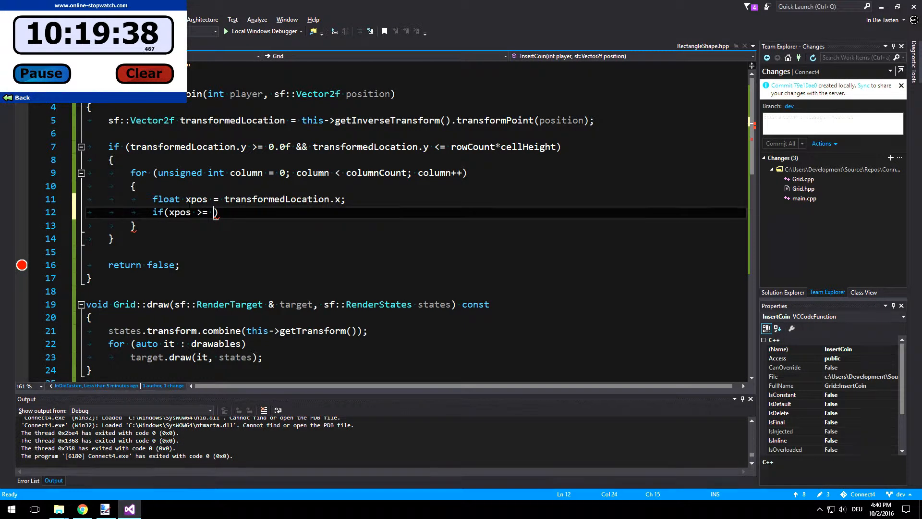
text(c)
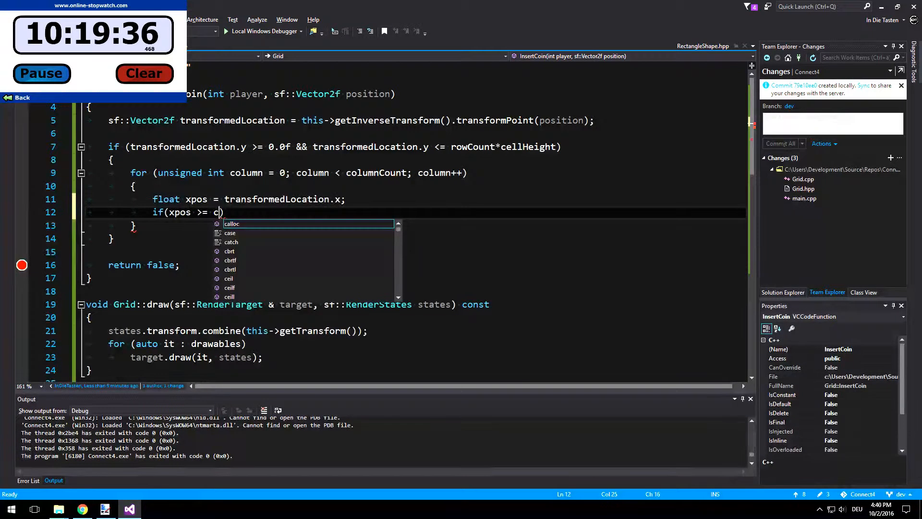
text(olumn)
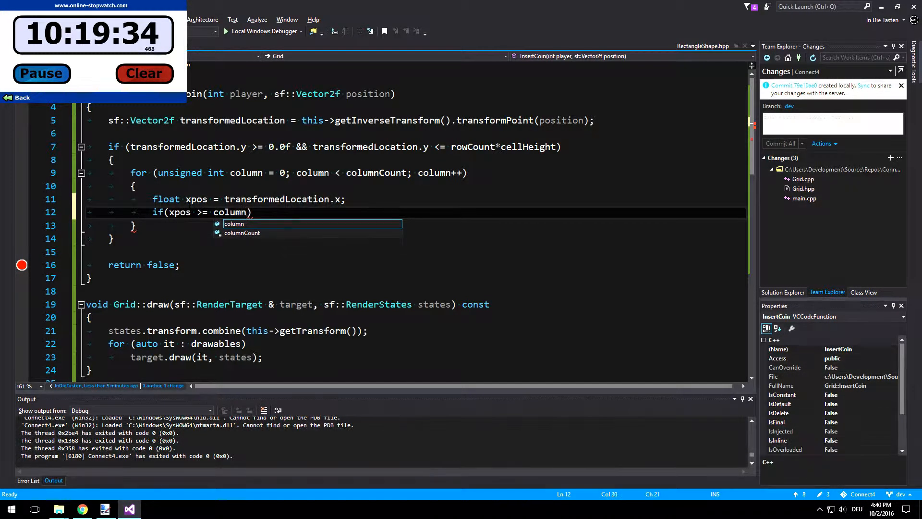
text(*)
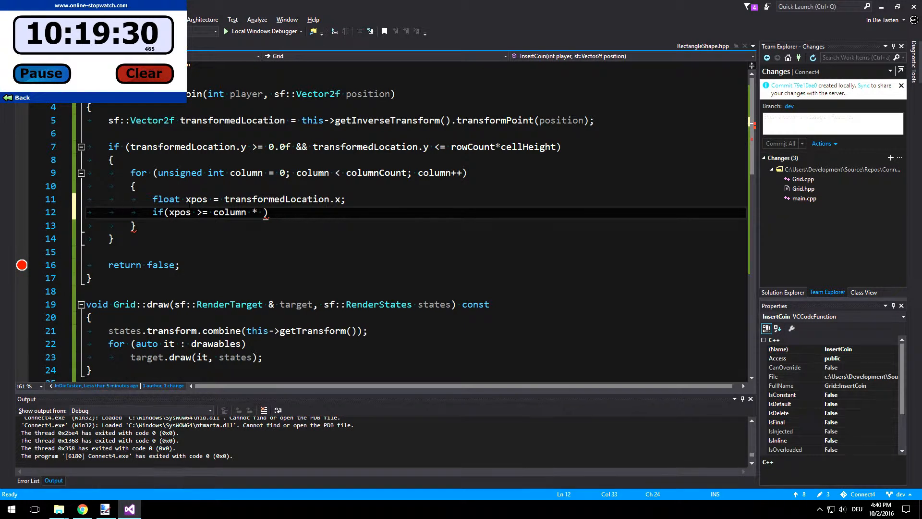
text(cellWidth)
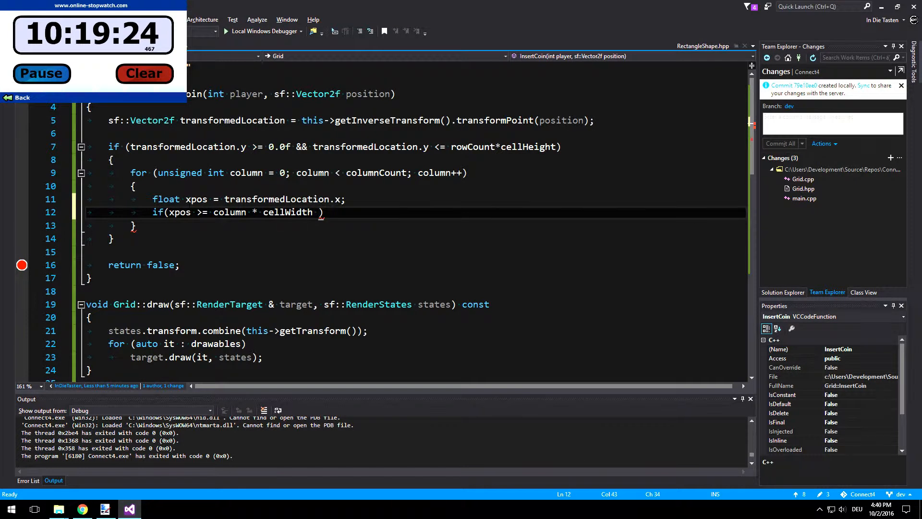
Step: Add the xpos < cellWidth upper bound, return true, a '//todo push coin' comment, and save
text(&&)
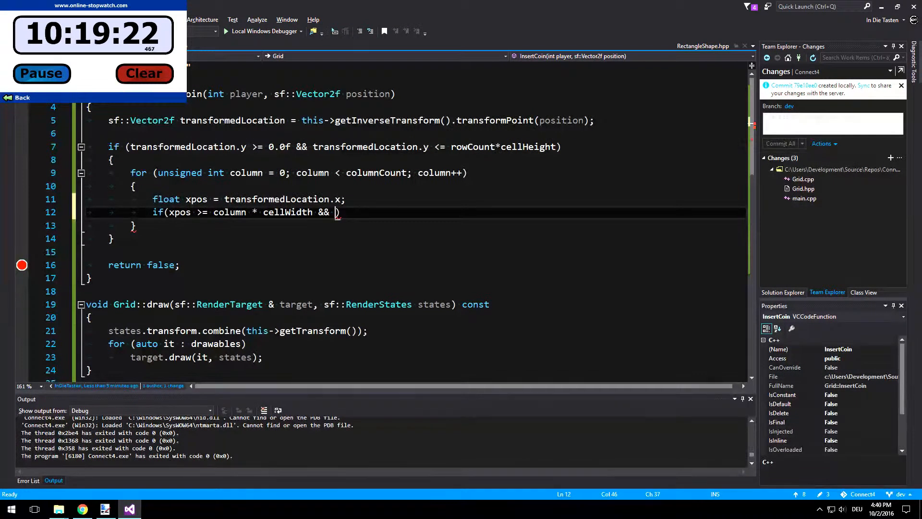
text(xpos <)
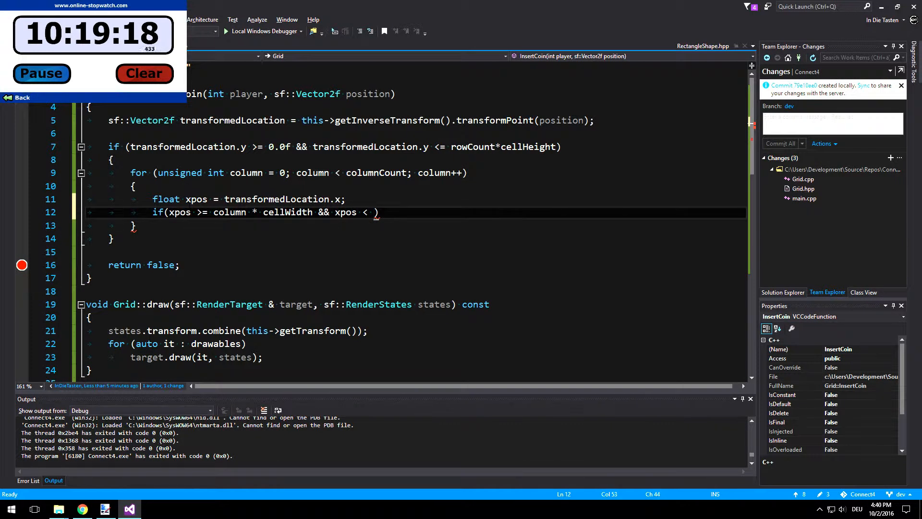
text(column)
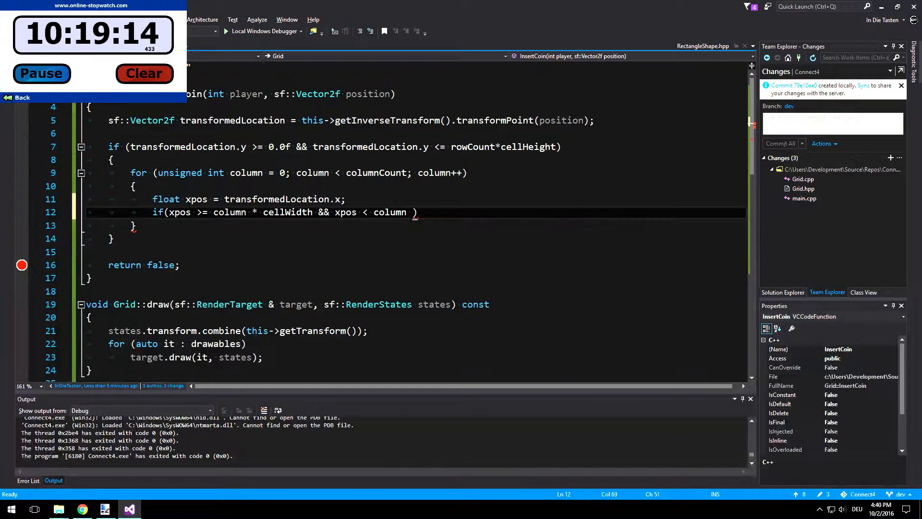
text(cellWidth +)
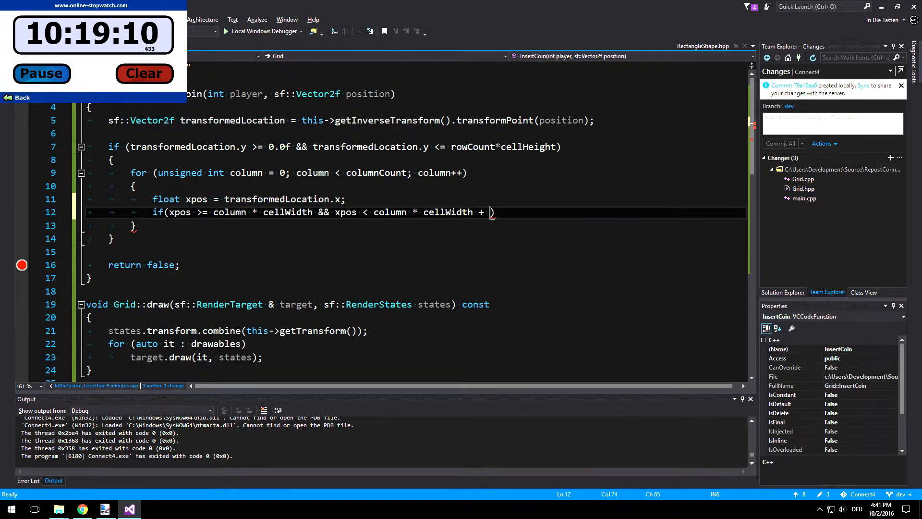
text(cellWidth)
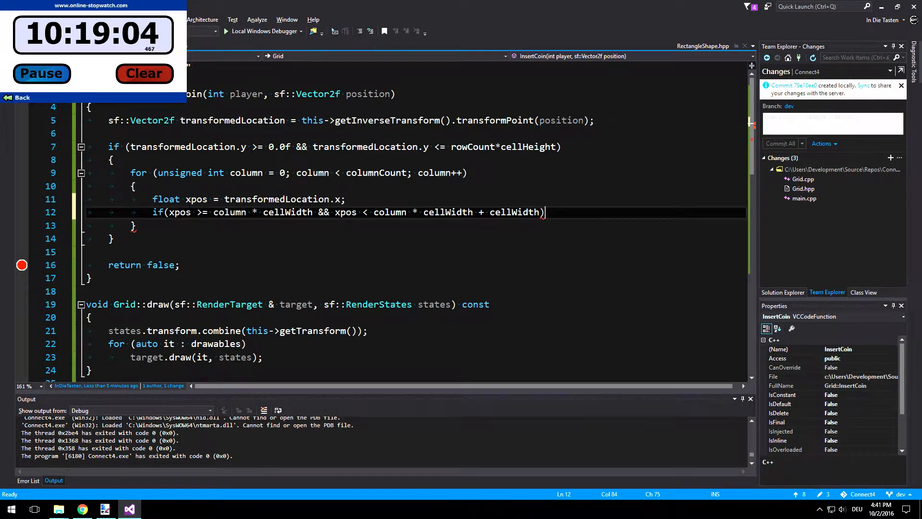
text(retu)
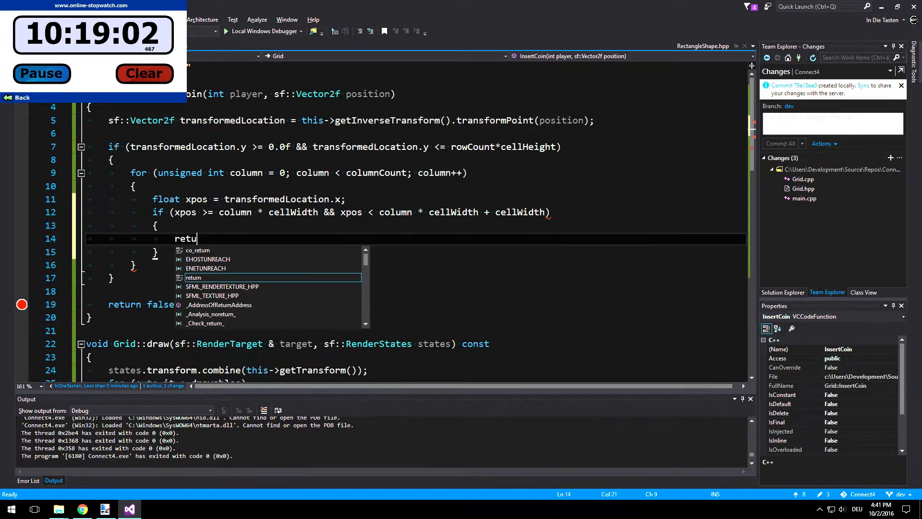
text(rn true;)
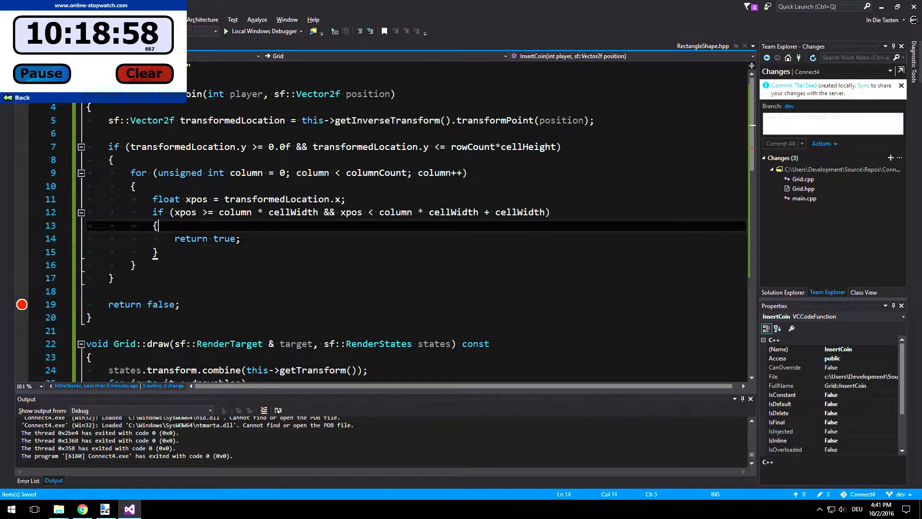
text(//)
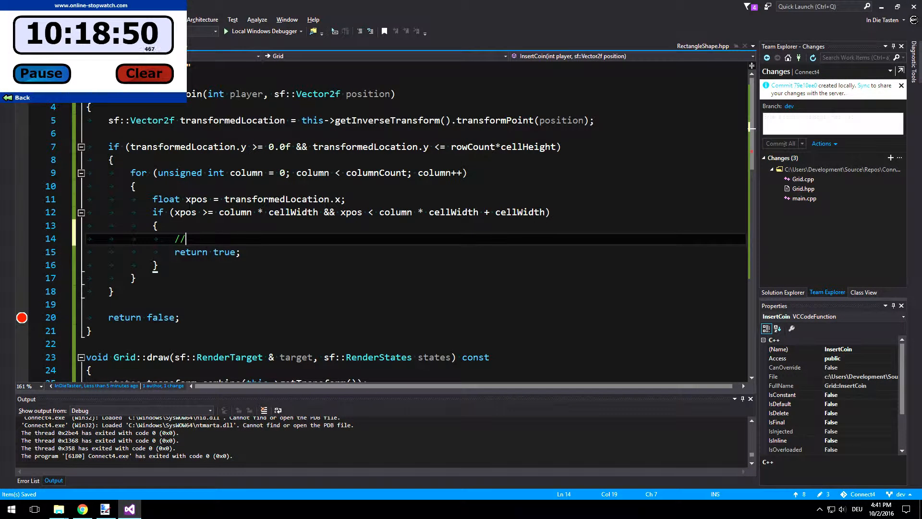
text(push)
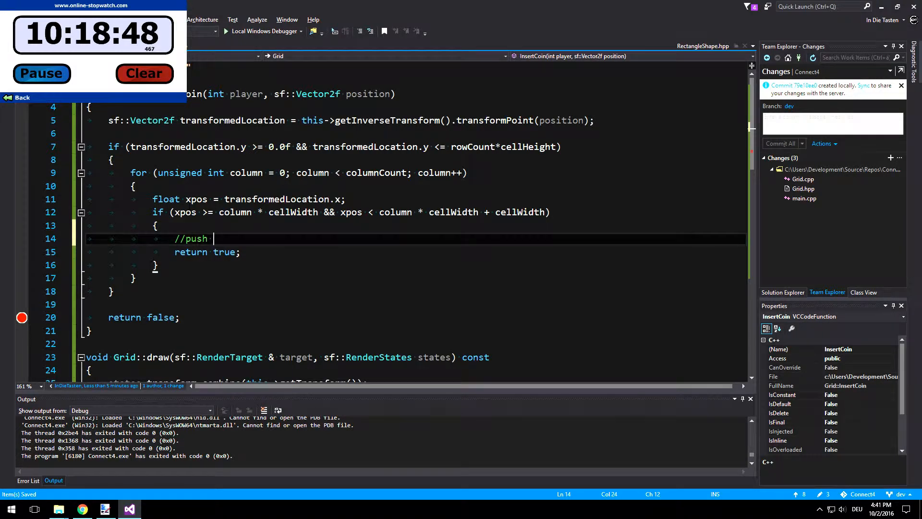
text(coing)
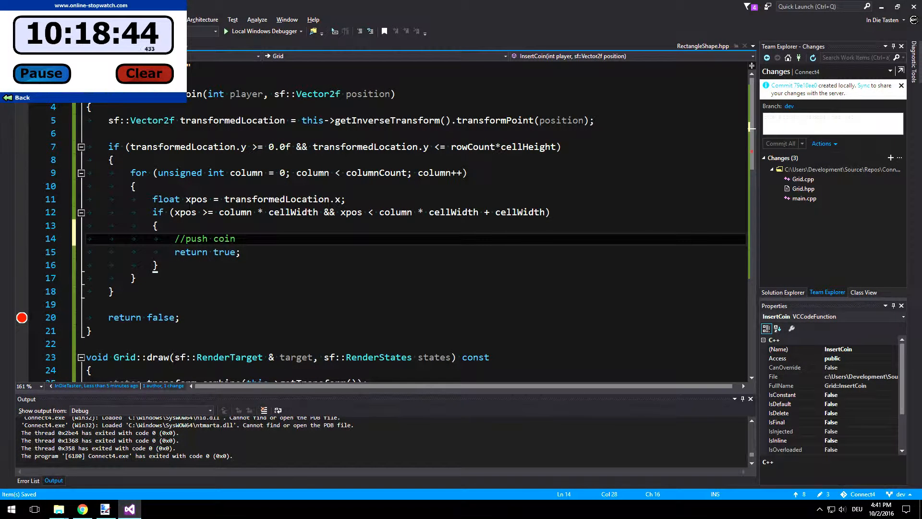
key(enter)
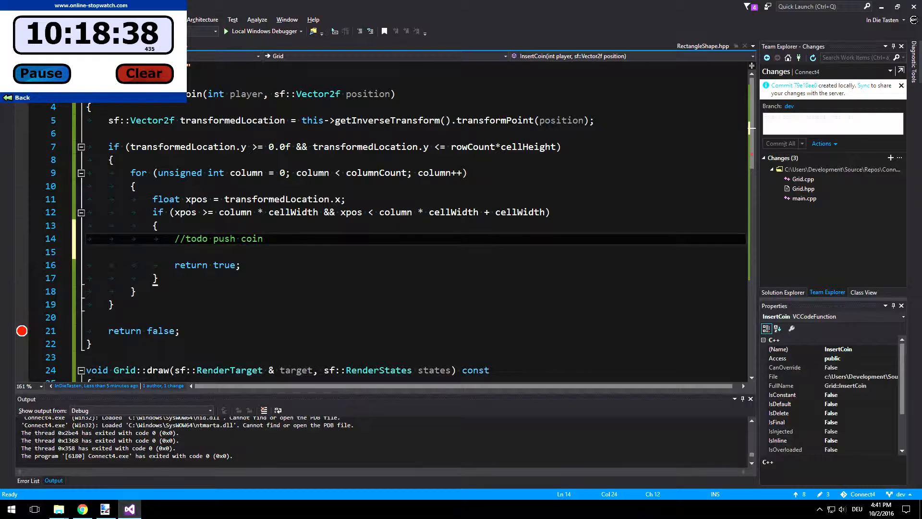
key(ctrl+s)
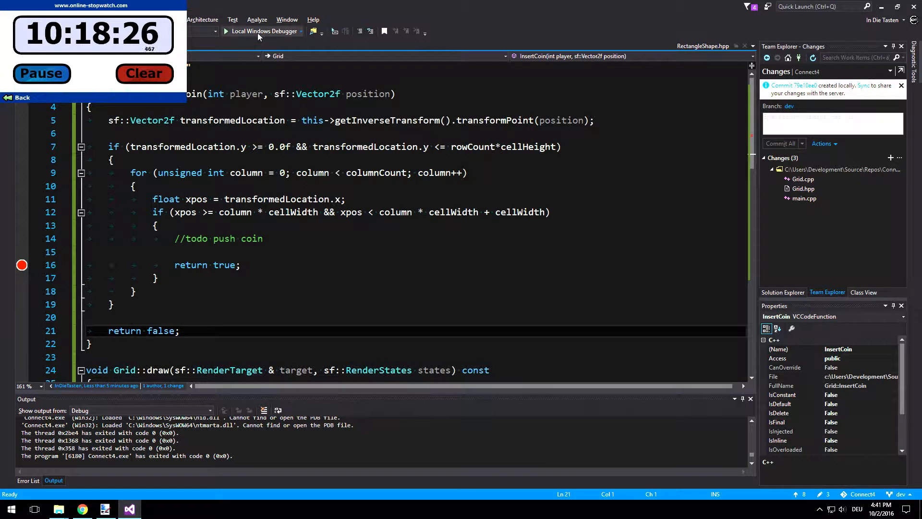
Step: Run Local Windows Debugger, hit the return-true breakpoint, then continue to show the grid
click(263, 30)
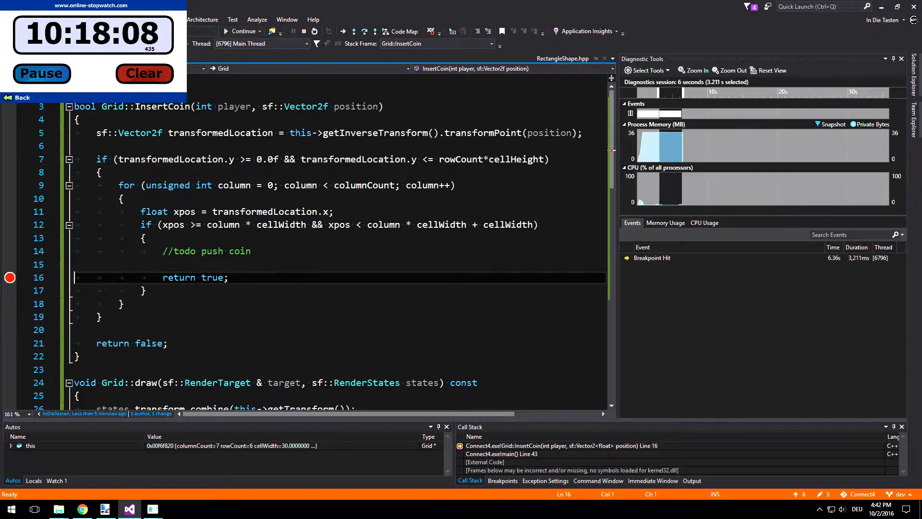
click(241, 31)
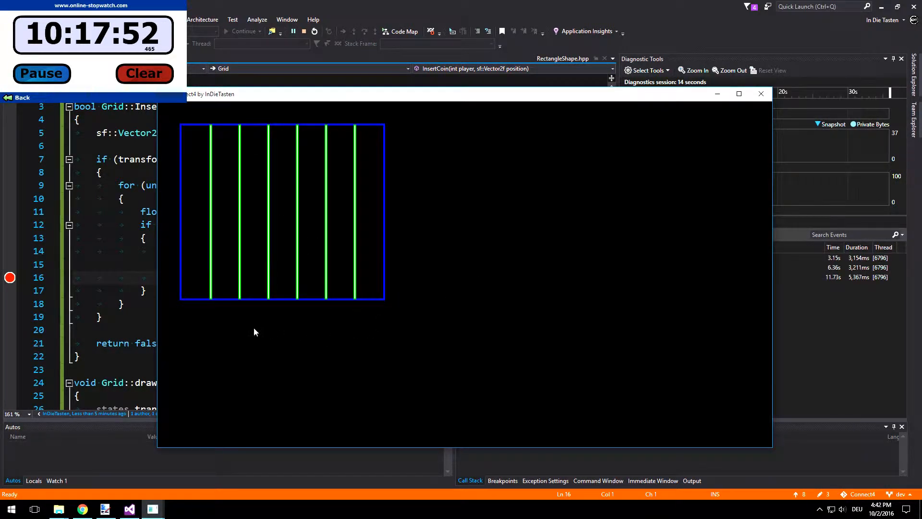
mouse_move(163, 134)
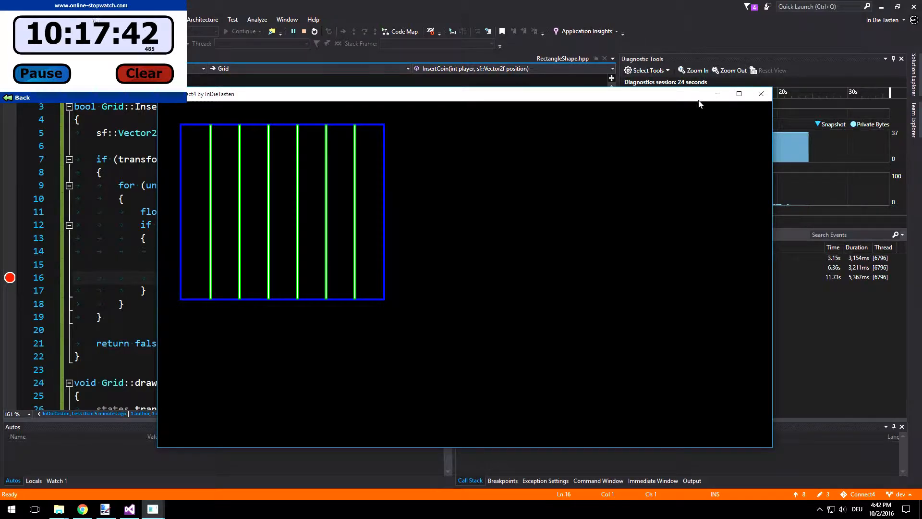
mouse_move(760, 94)
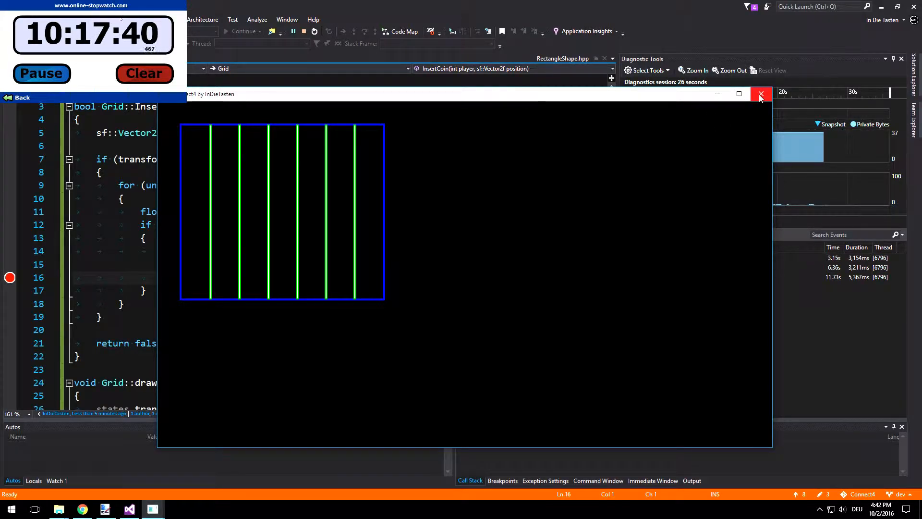
Step: Close the game and declare private bool persistCoin(unsigned int column, int player) in Grid.hpp
click(760, 94)
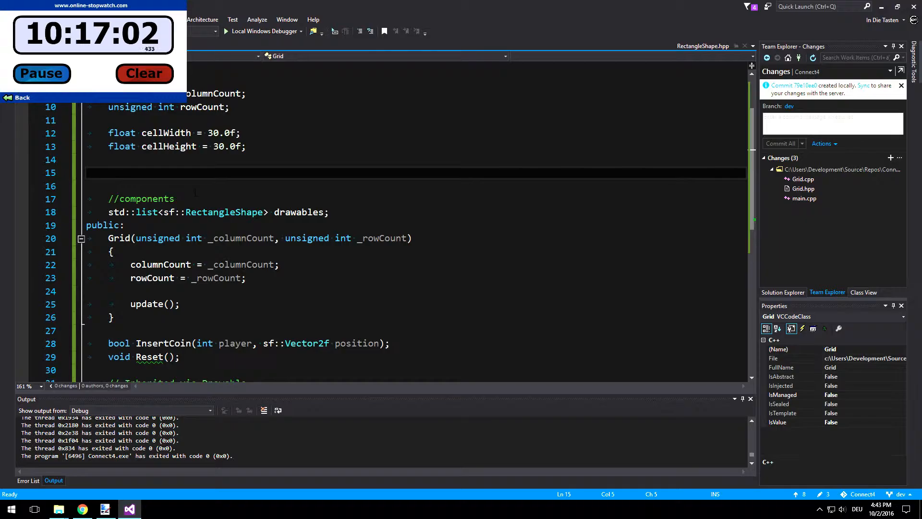
text(bool)
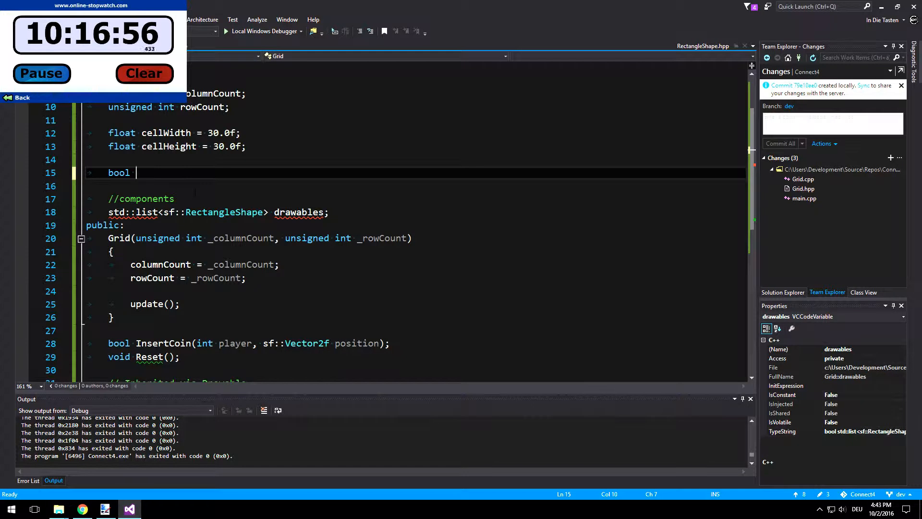
text(persist)
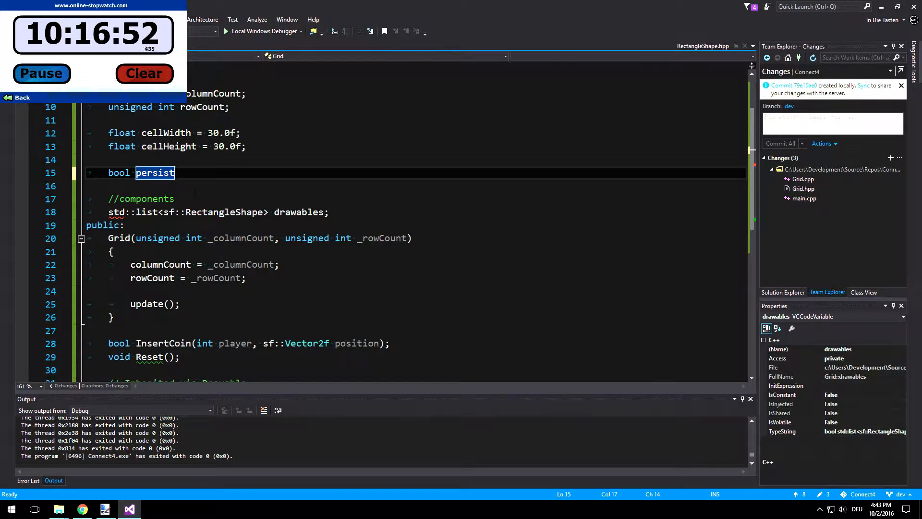
text(Coin())
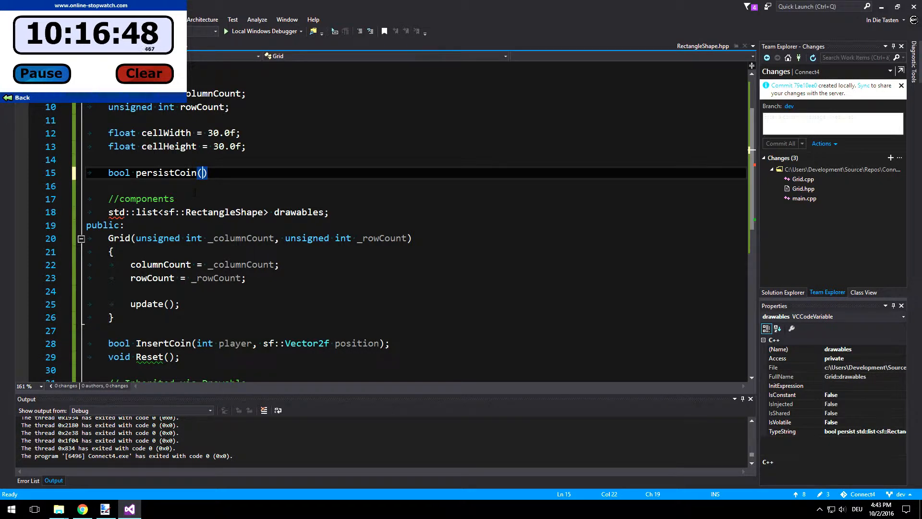
text(unsigned int column)
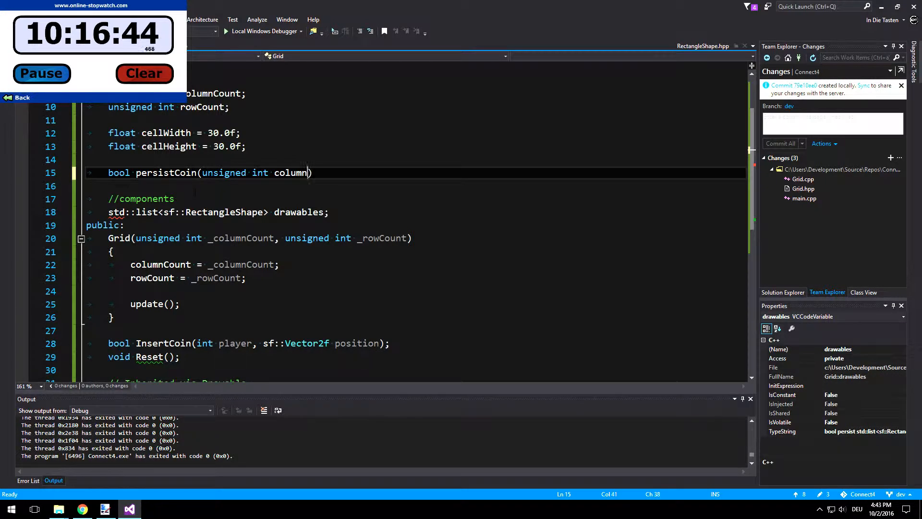
text(,)
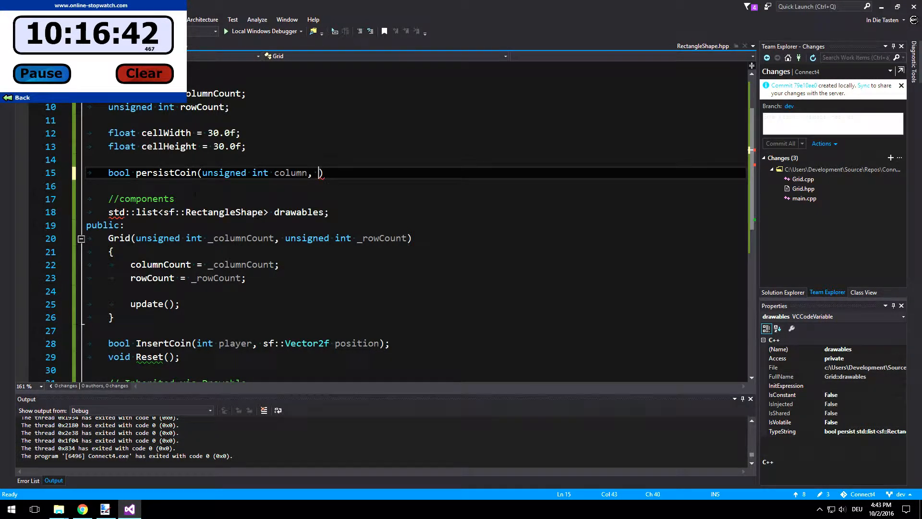
text(int player)
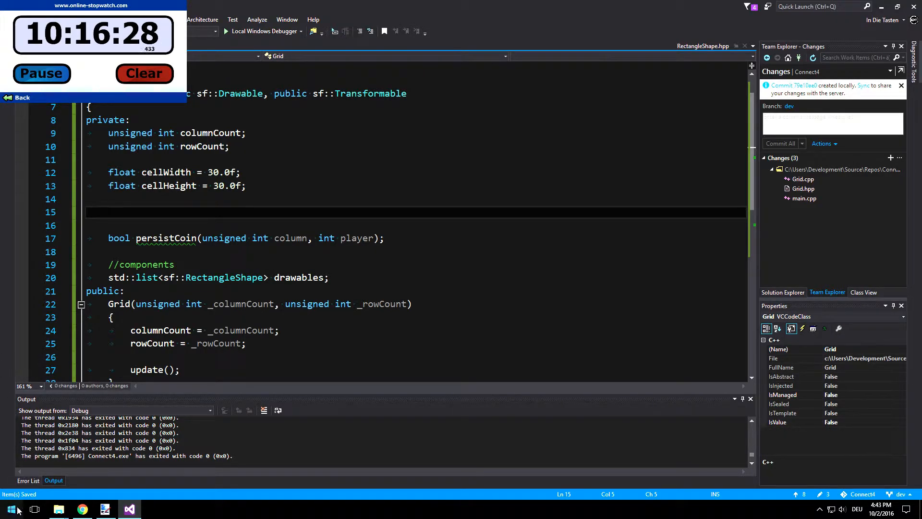
Step: Start playing 'Actin Up' in VLC, then switch back to the Visual Studio desktop
click(34, 509)
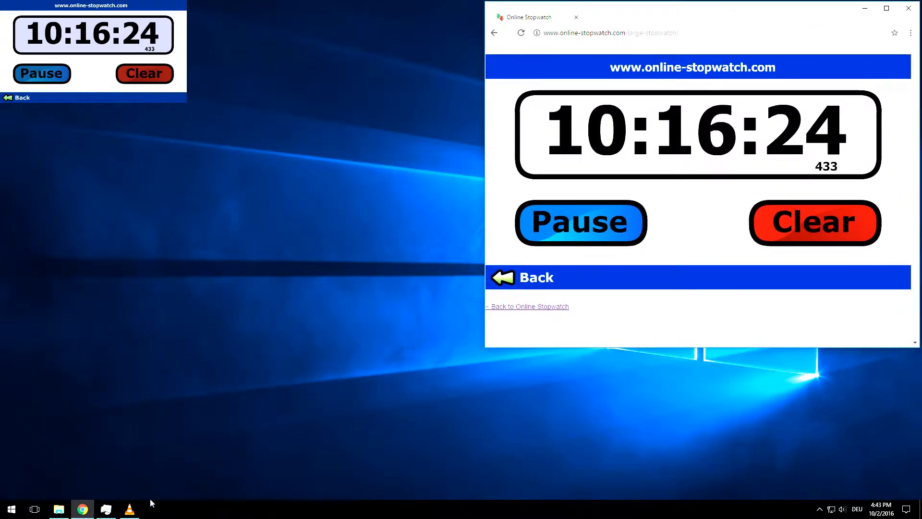
click(128, 508)
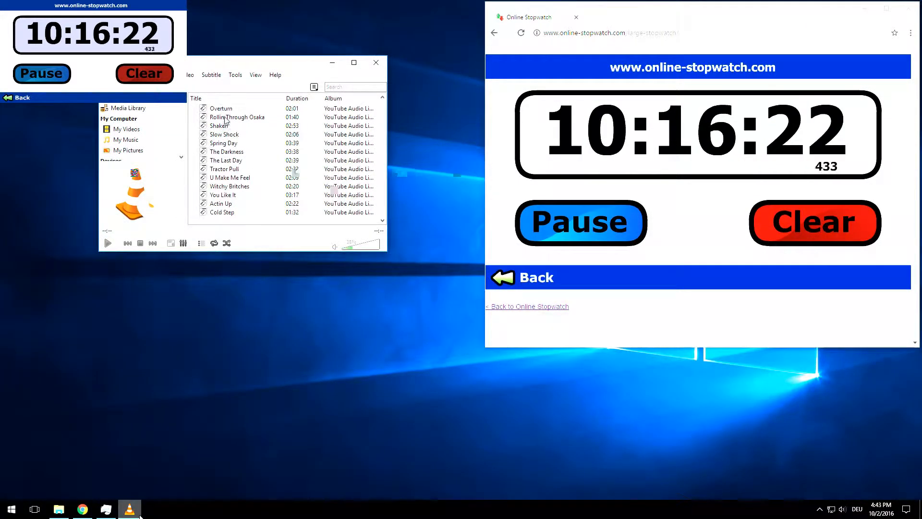
click(220, 108)
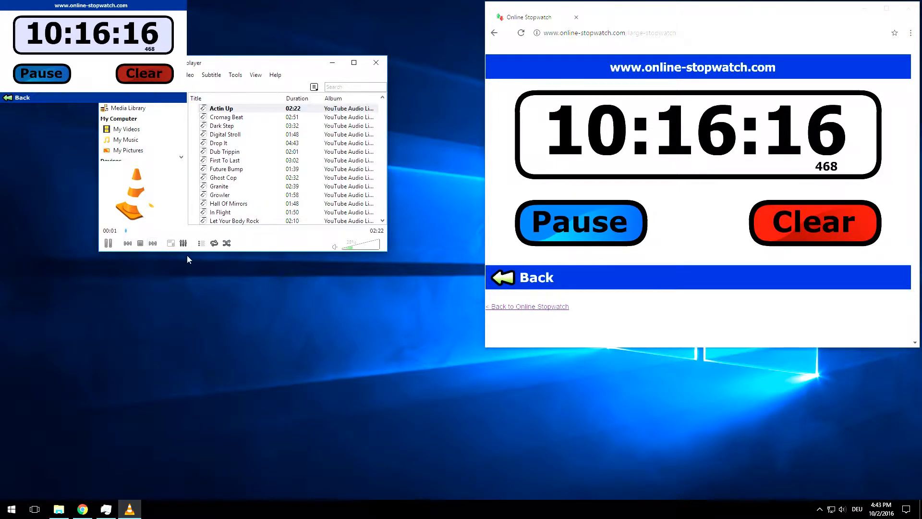
mouse_move(28, 397)
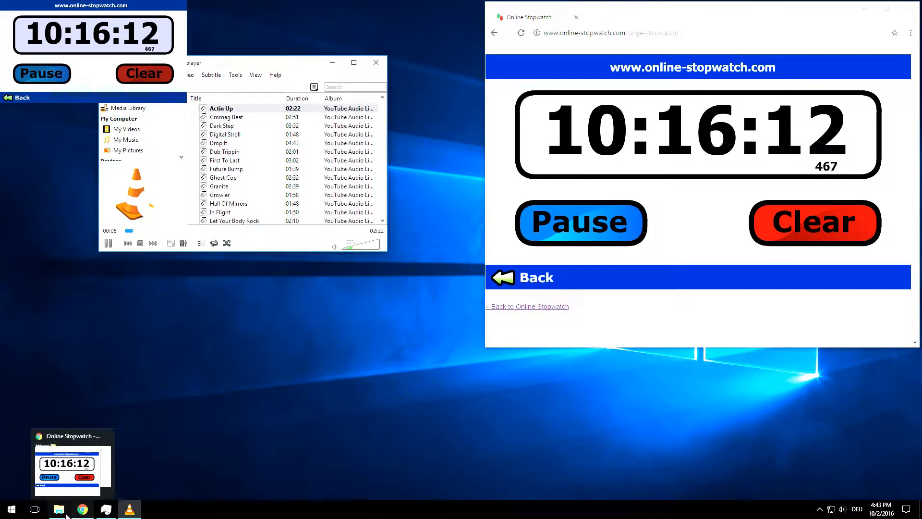
click(33, 509)
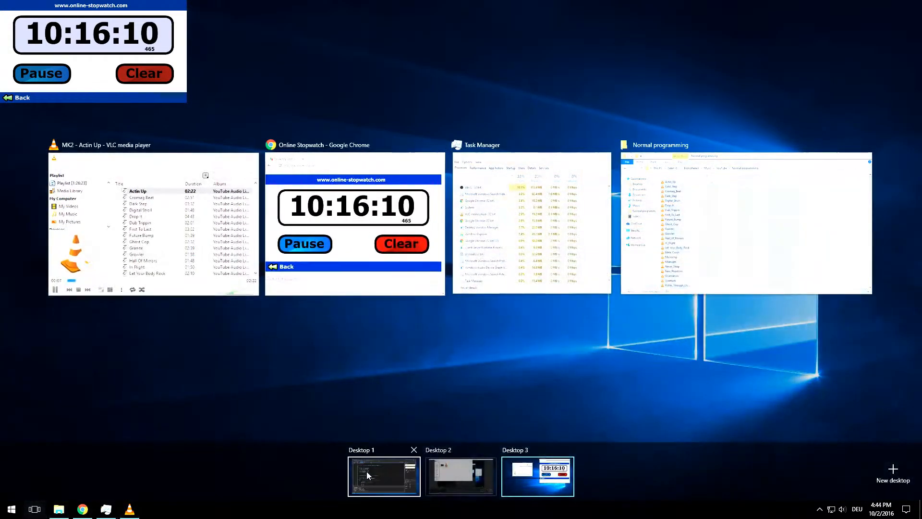
click(383, 475)
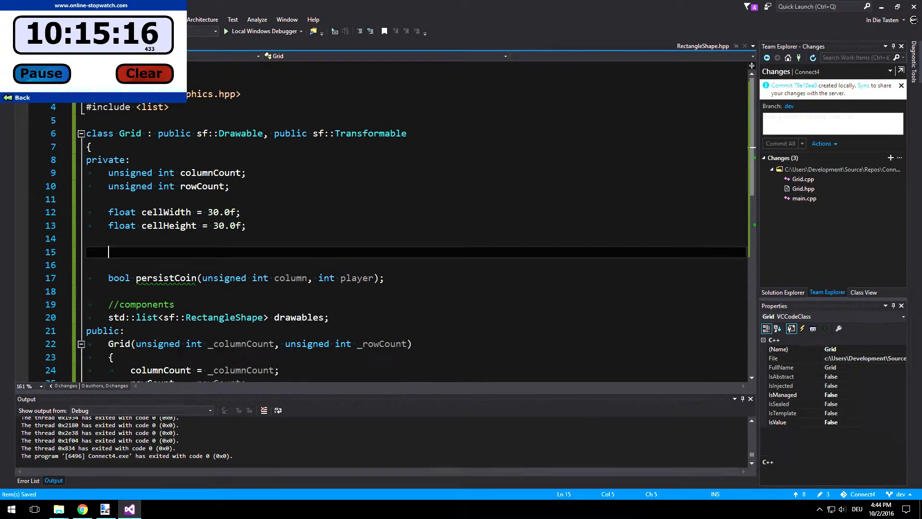
Step: Declare std::vector<std::vector<int>> level; as a private Grid member above persistCoin
text(sf::)
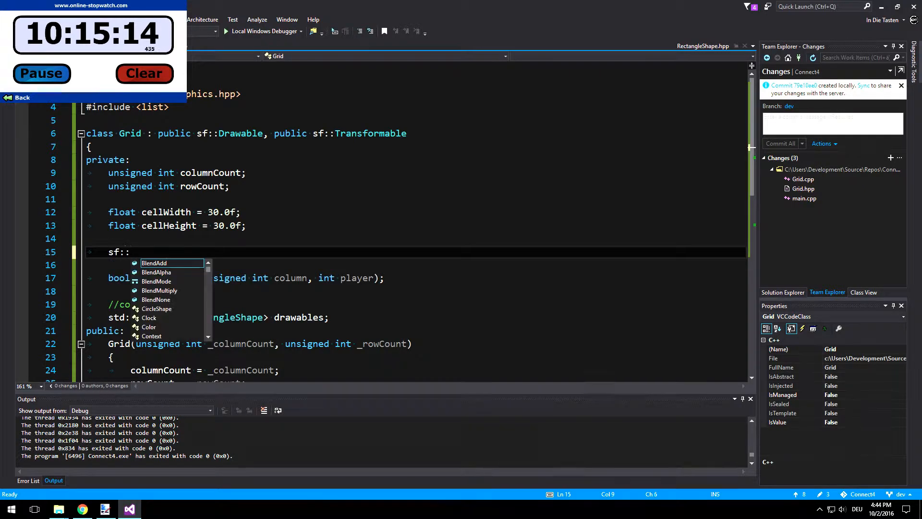
text(V)
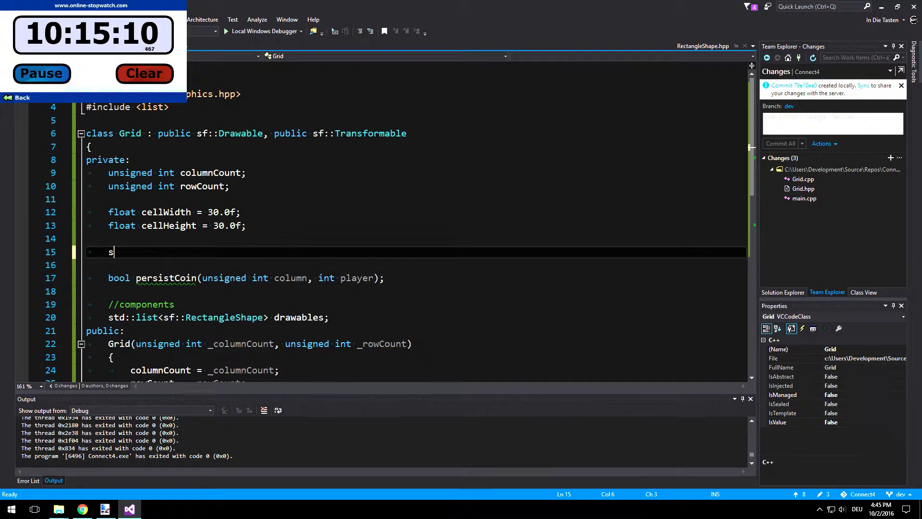
text(td::vector<)
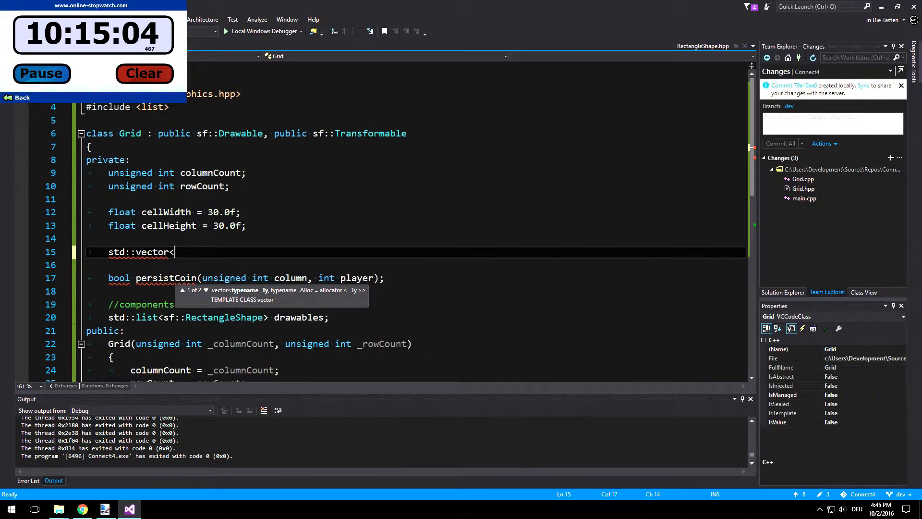
text(std)
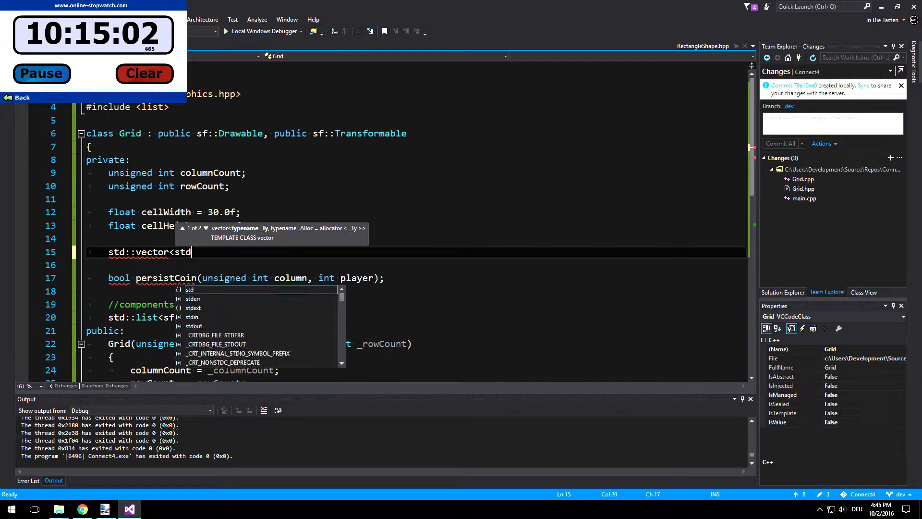
text(::vector<)
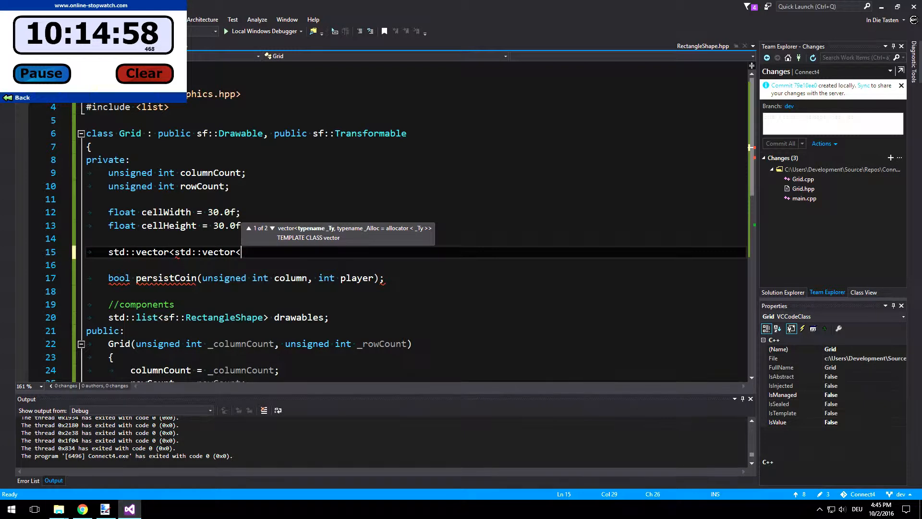
text(int)
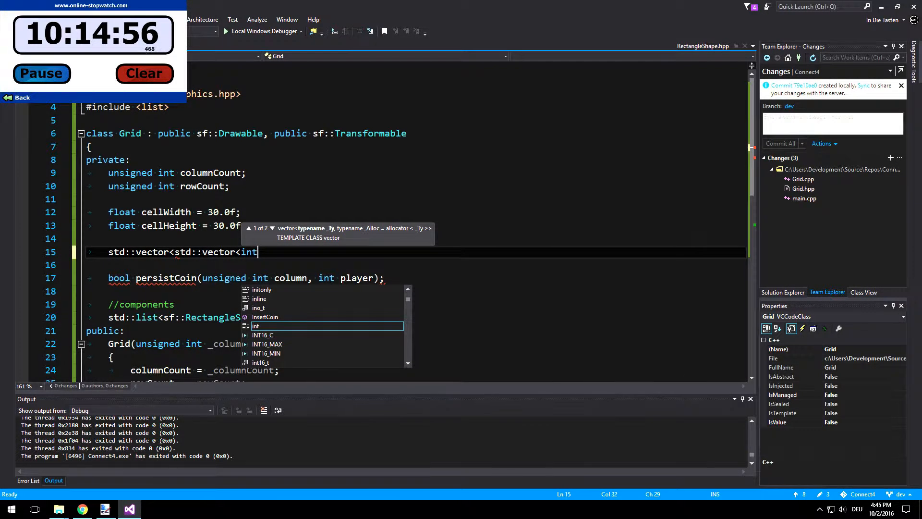
text(>> level;)
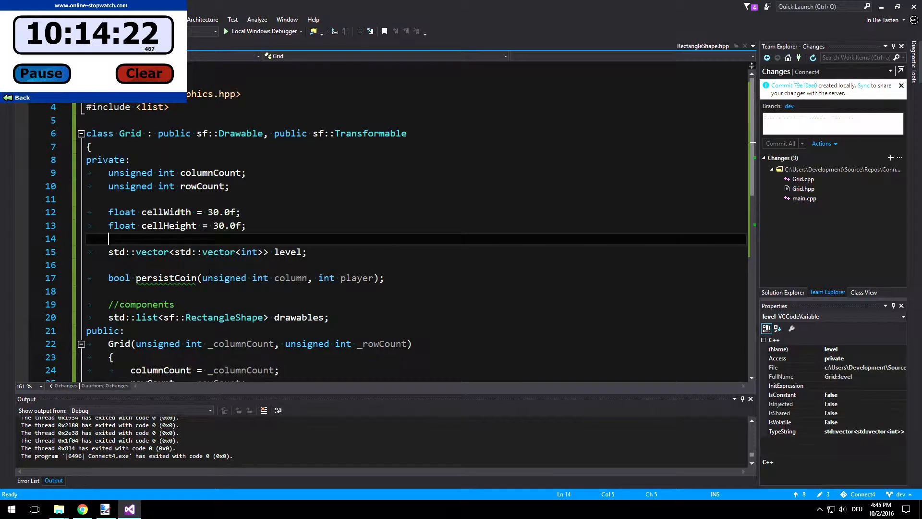
Step: Generate Grid::persistCoin's definition in Grid.cpp via Quick Actions and begin if(level[])
double_click(167, 277)
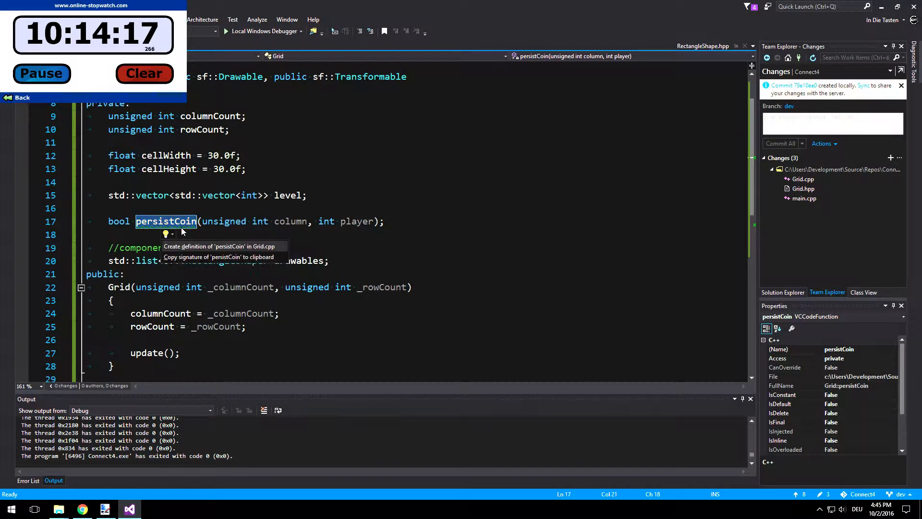
click(218, 246)
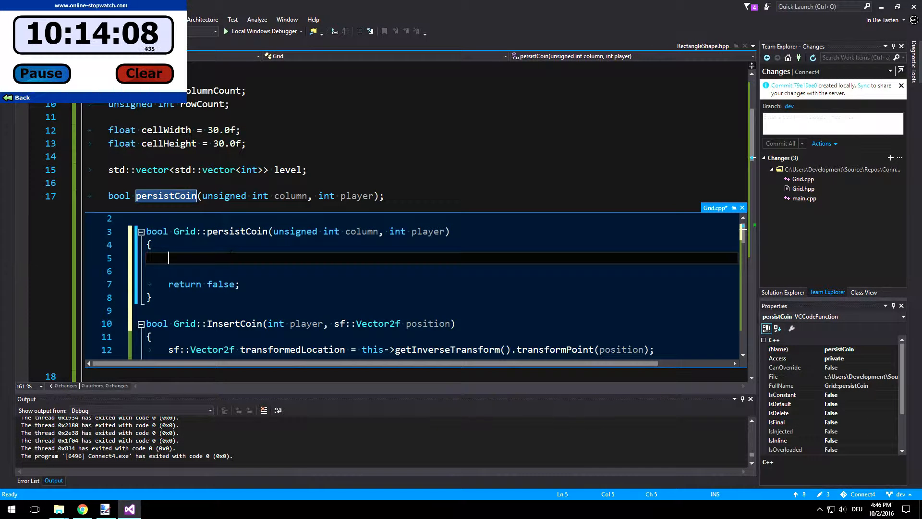
text(if()
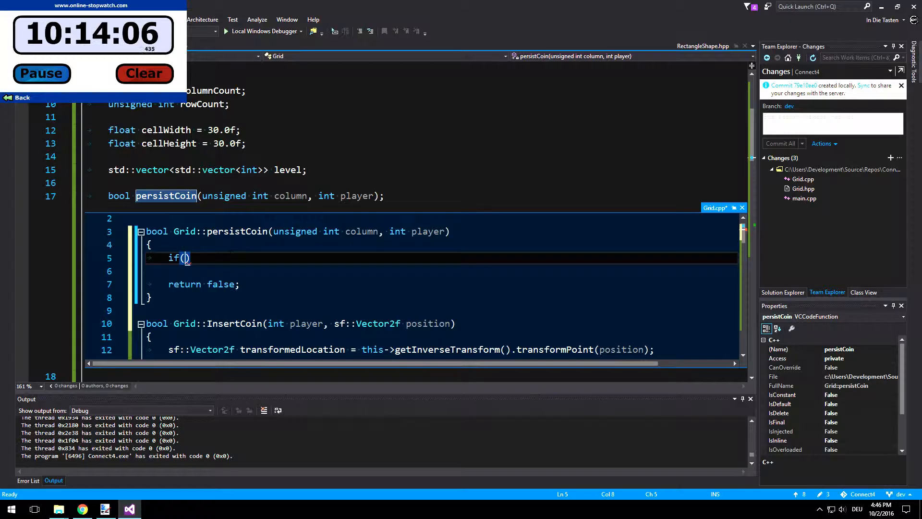
text(level[])
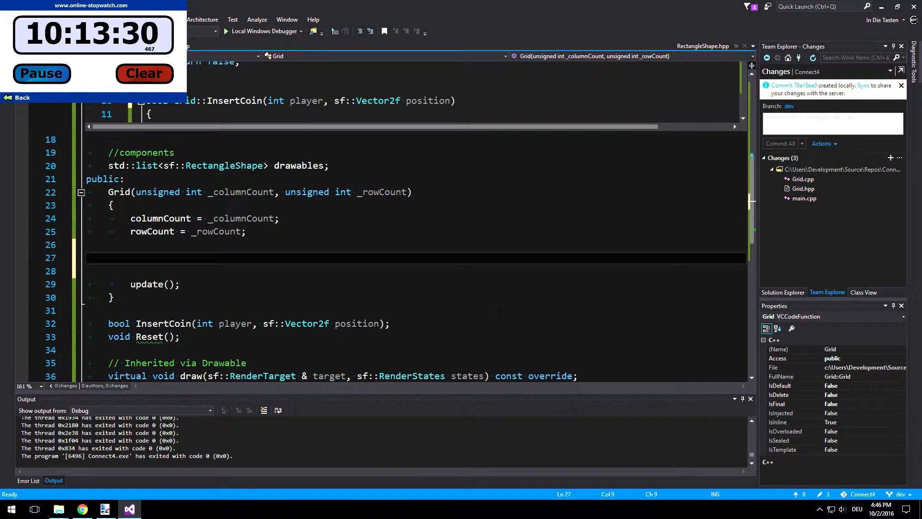
Step: Write a loop for (unsigned int column; column < columnCount; column++) calling level.push_back(std::vector<int>())
text(for(int)
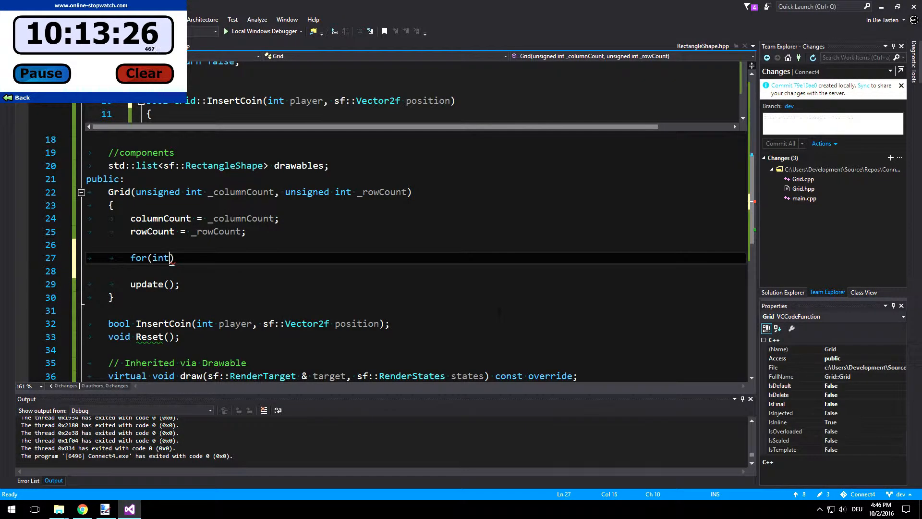
key(BackSpace)
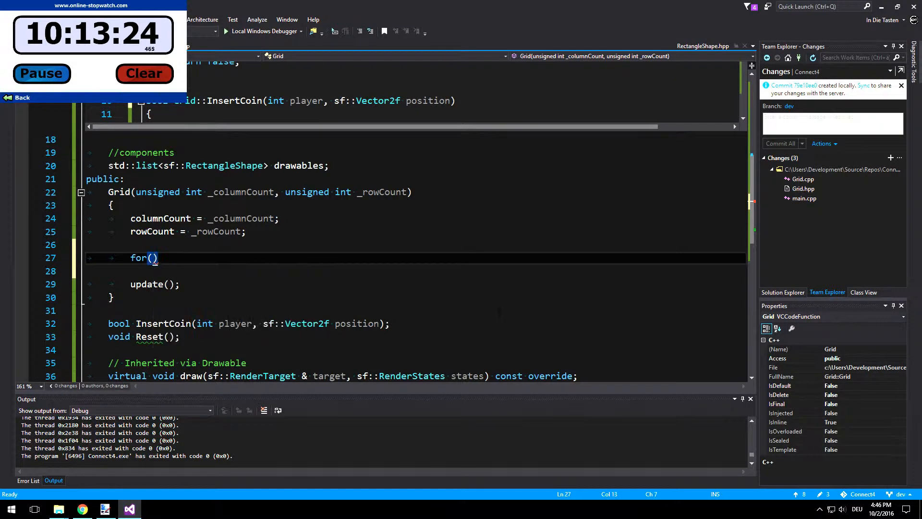
text(unsigned)
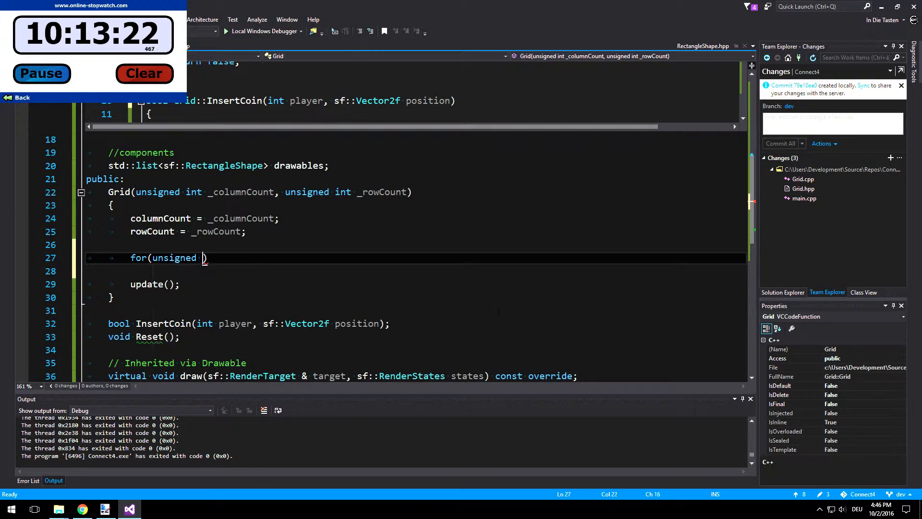
text(int colum,n)
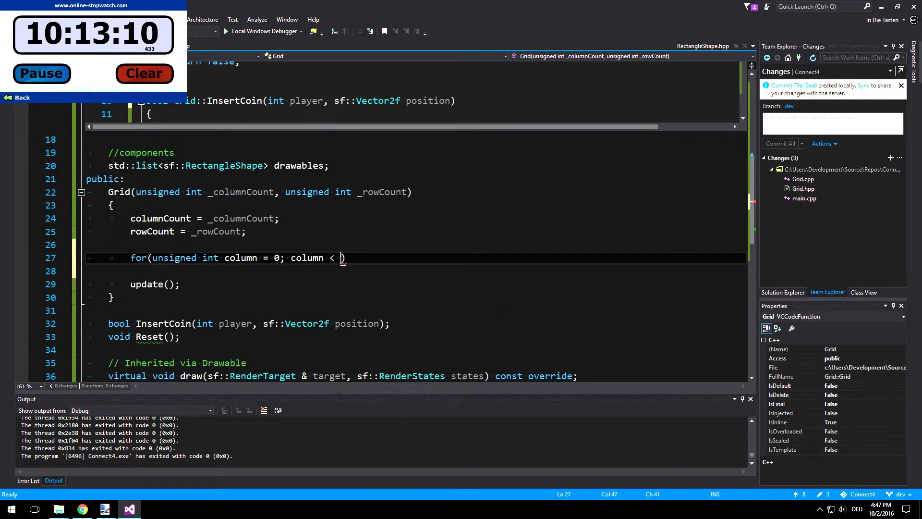
text(columnCount)
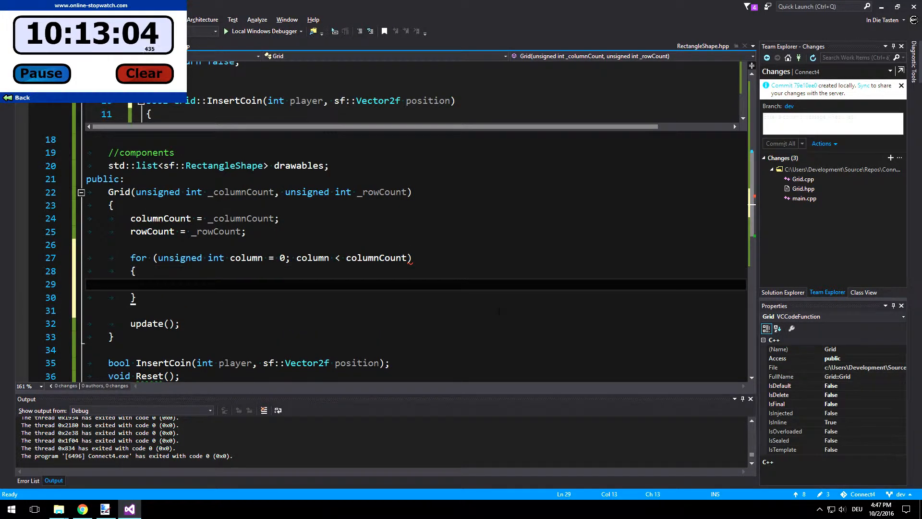
text(level.)
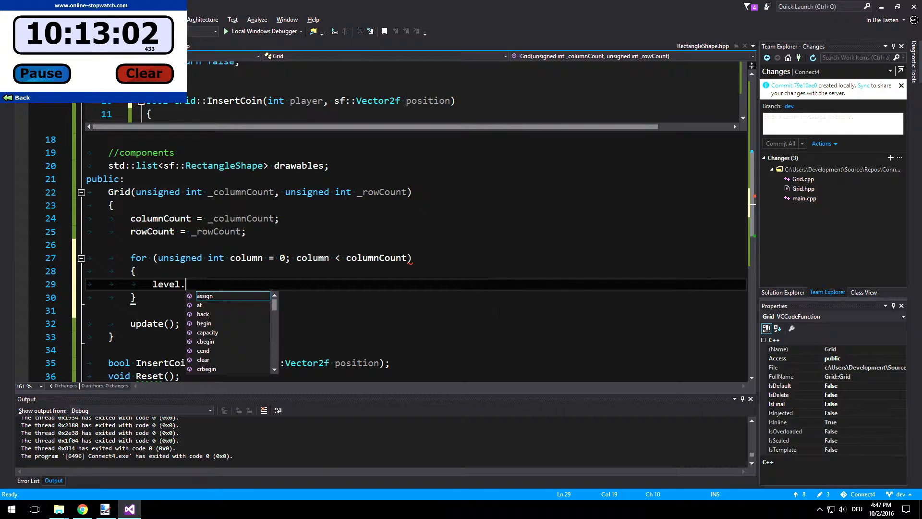
text(push_back)
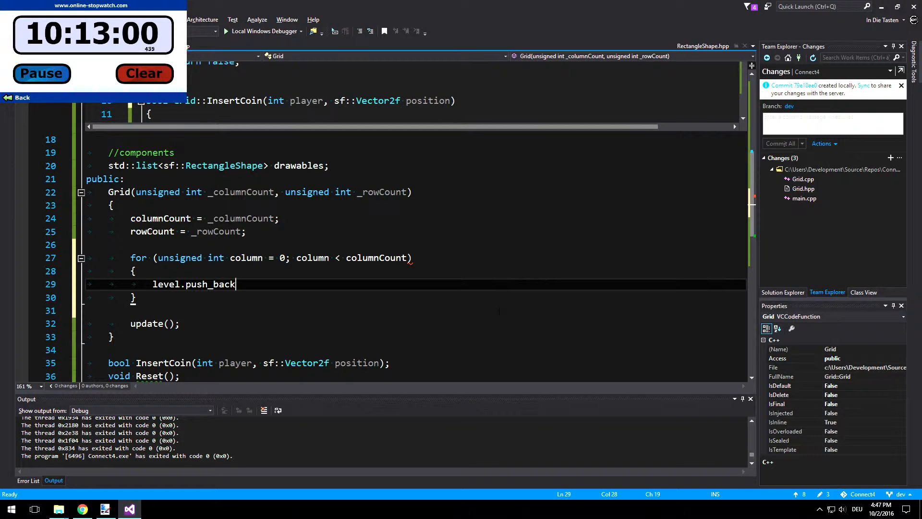
text(()
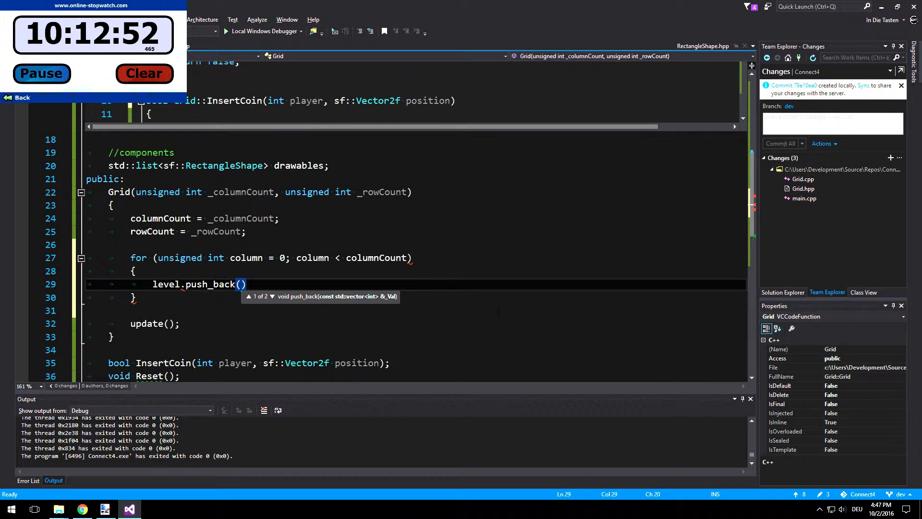
text(std::V)
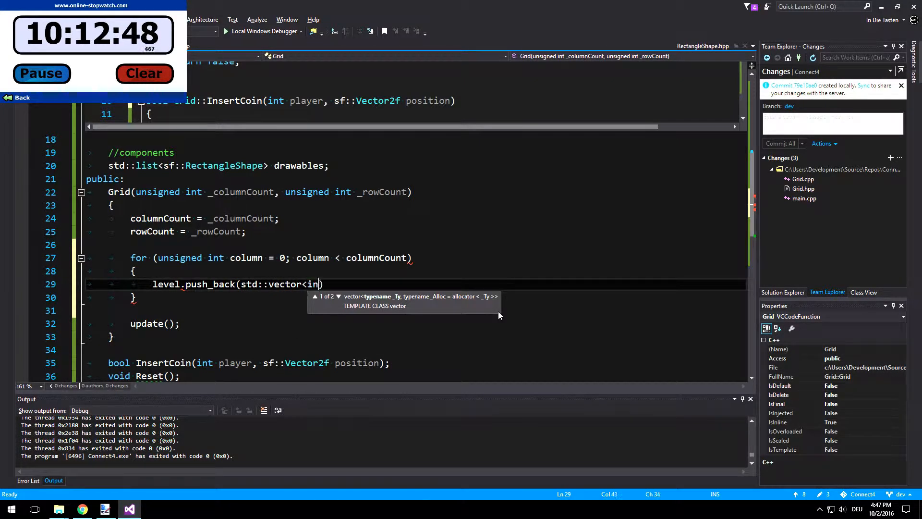
text(t>()))
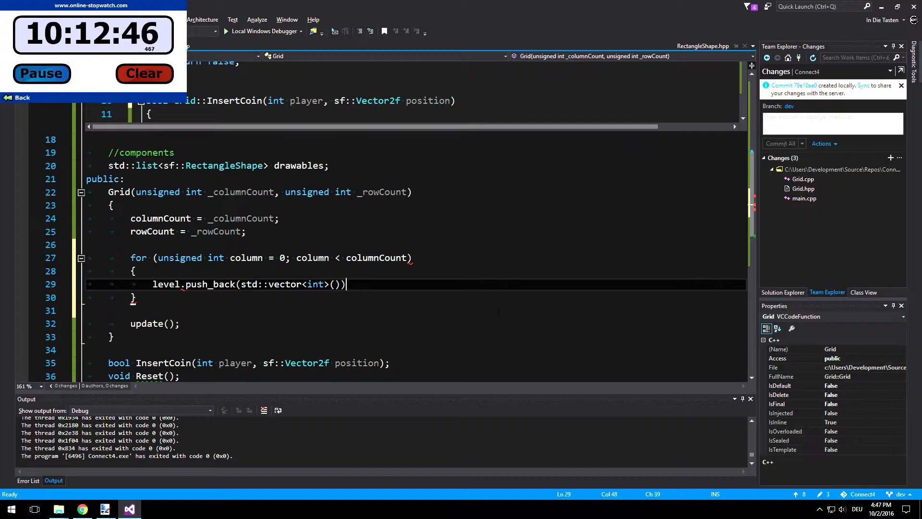
text(;)
click(416, 257)
text(; )
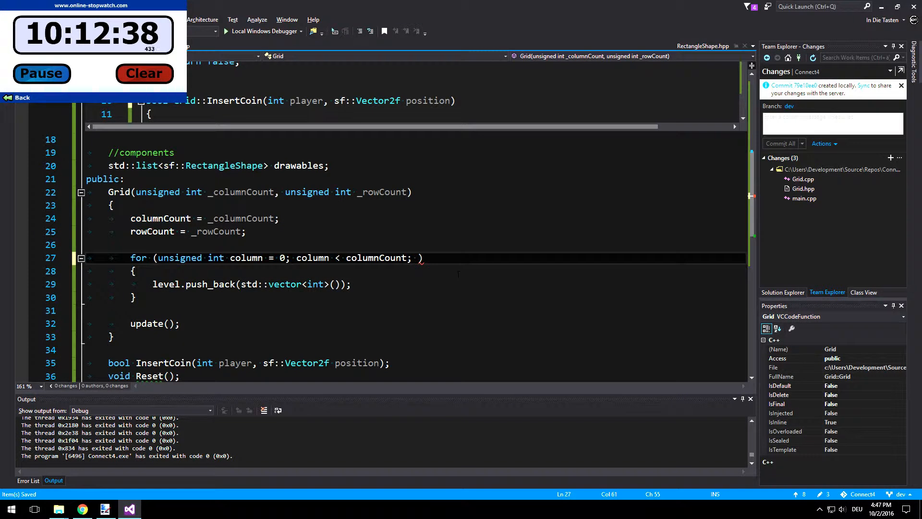
text(column++)
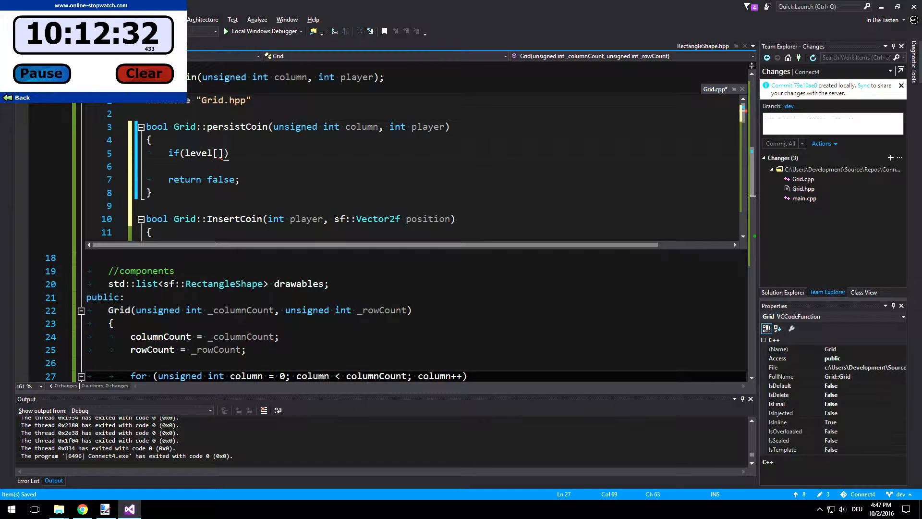
Step: Complete persistCoin's condition as if (level[column].size() < rowCount)
click(219, 153)
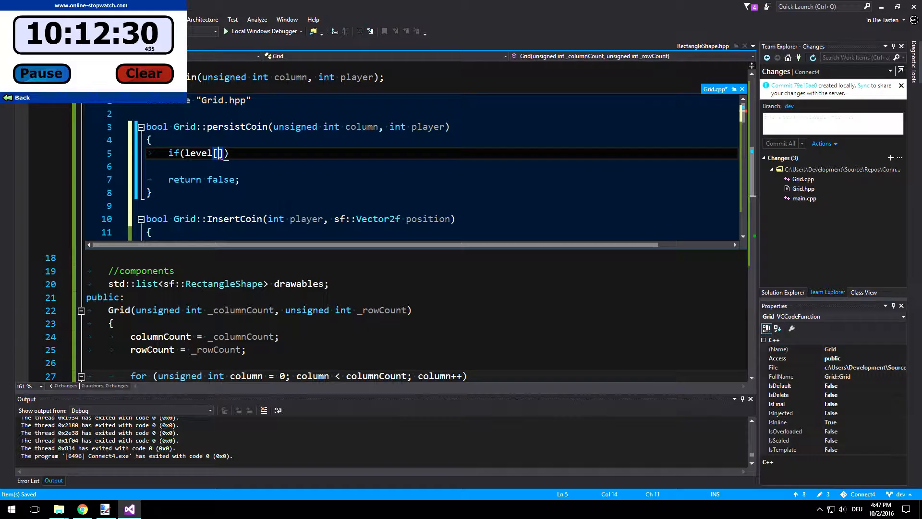
text(column)
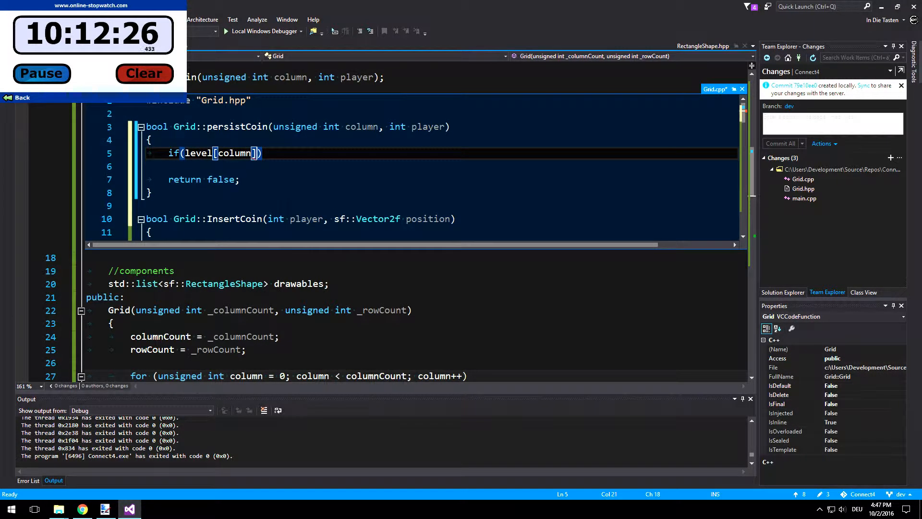
text(.)
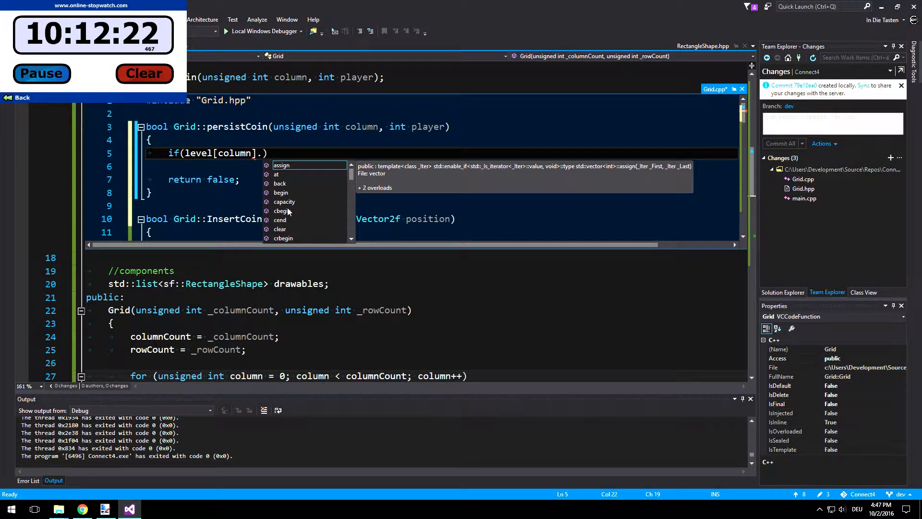
text(s)
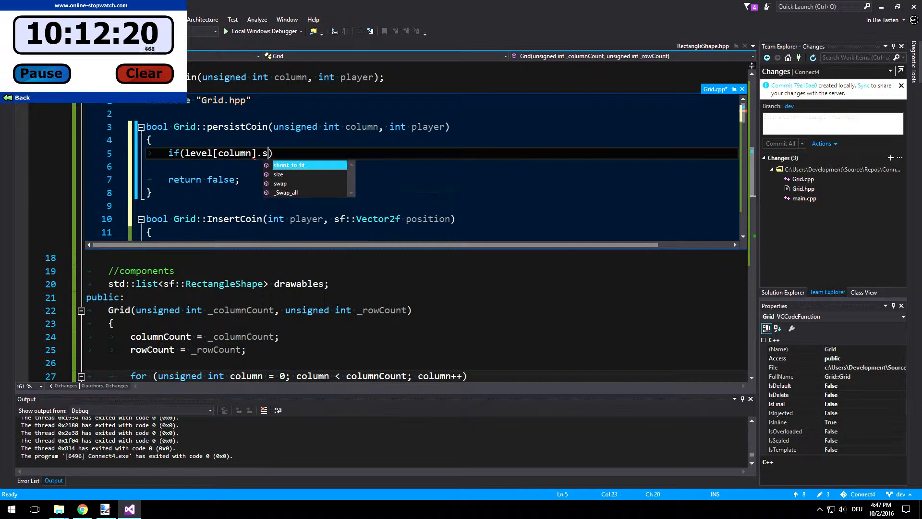
text(ize)
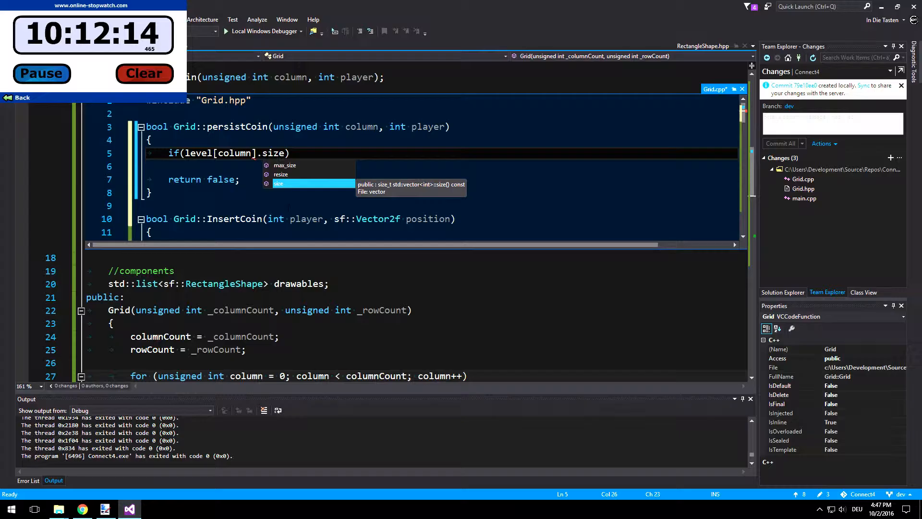
text(())
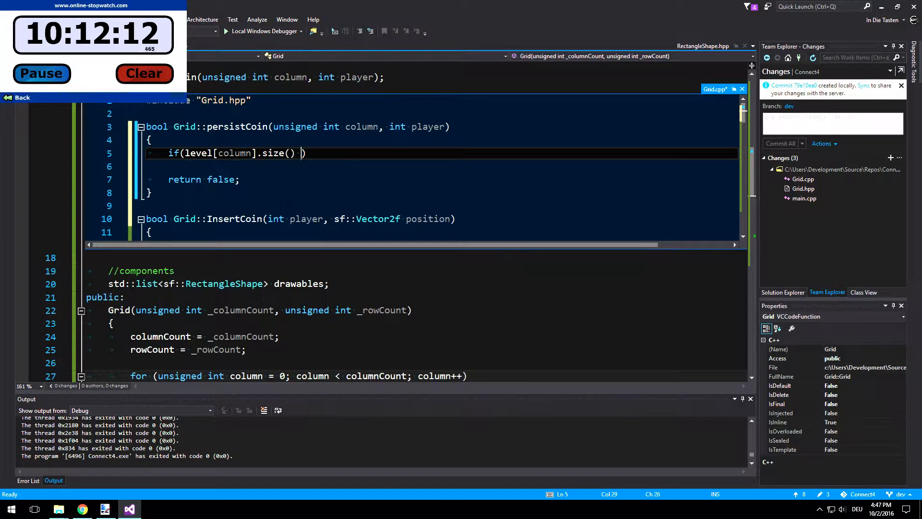
text(<)
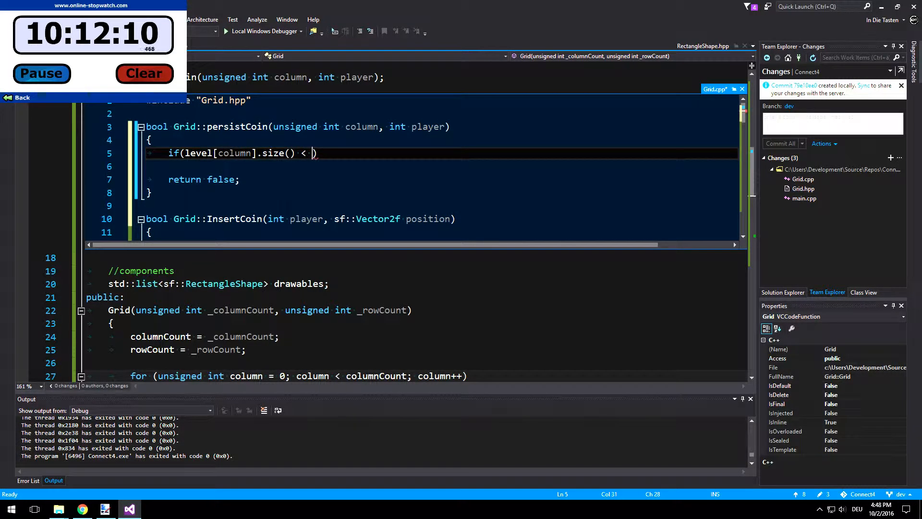
text(rowCount)
click(441, 166)
text({)
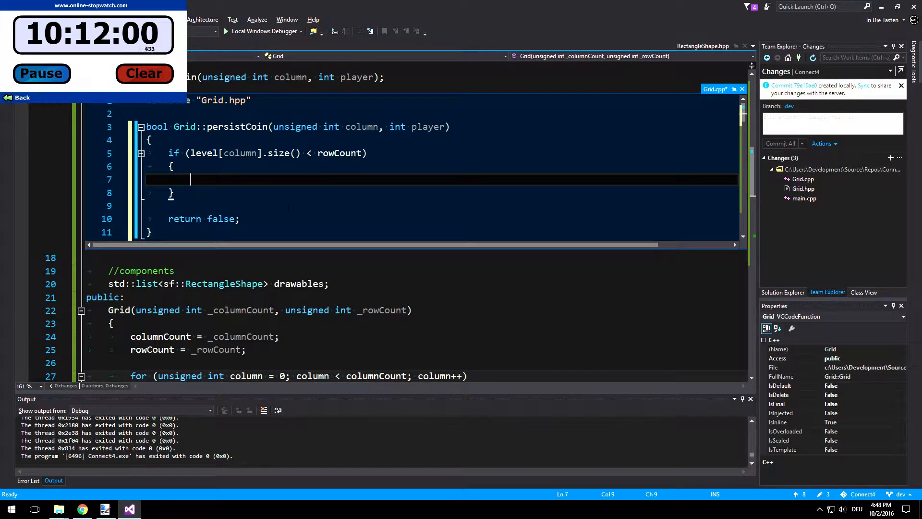
Step: Inside the if block, write level[column].push_back(player); followed by return true;
text(level[])
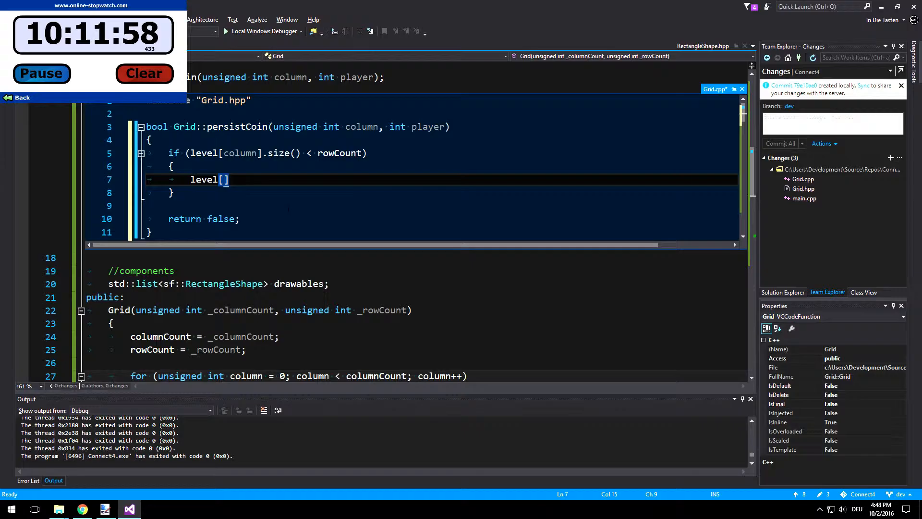
text(column)
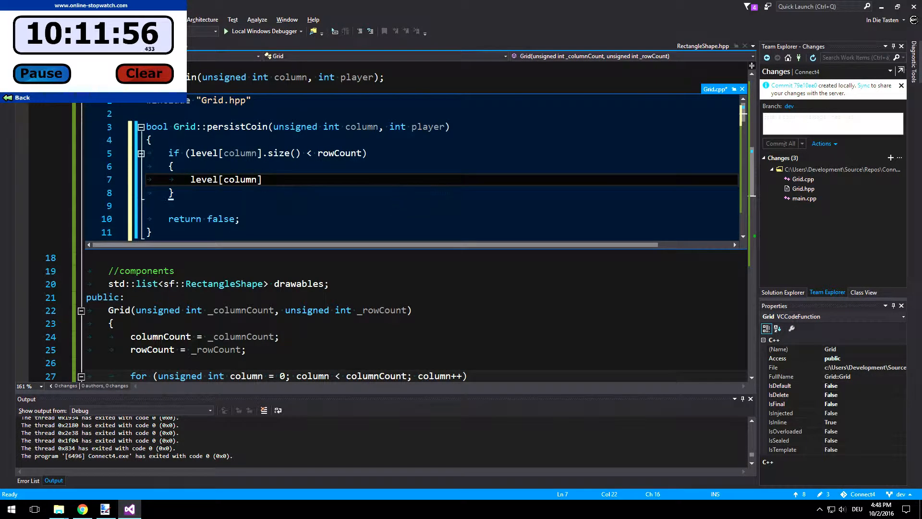
text(.pu)
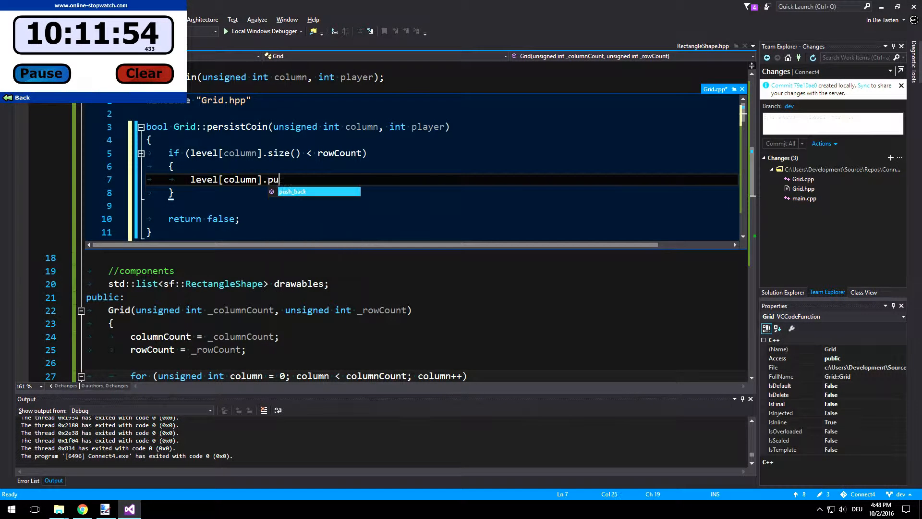
text(sh_back)
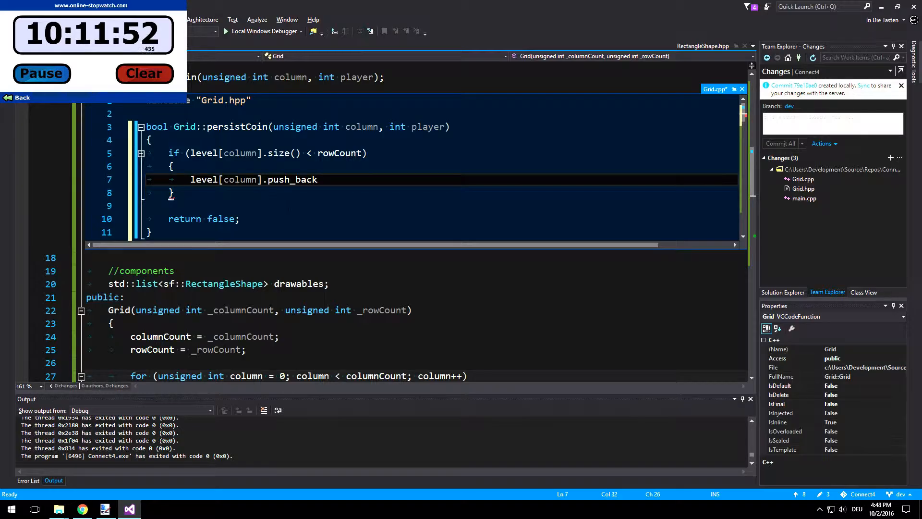
text((player)
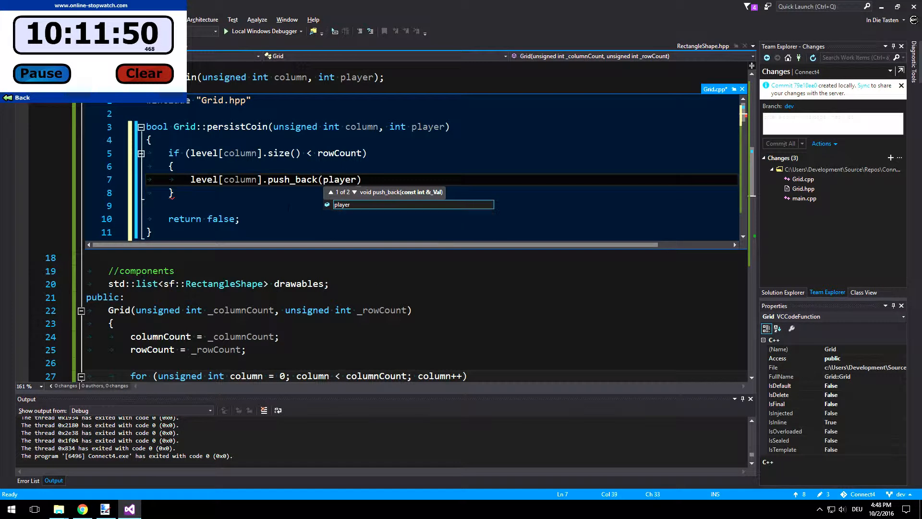
text(;)
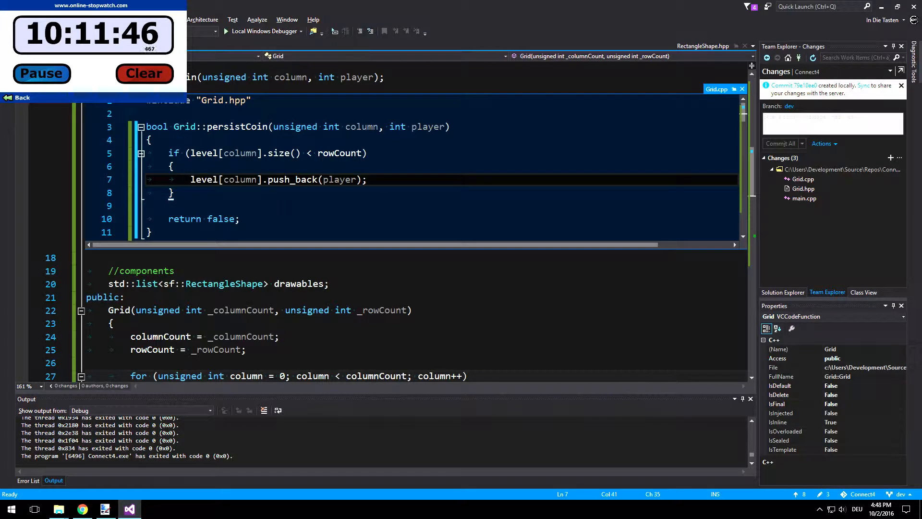
text(return tr)
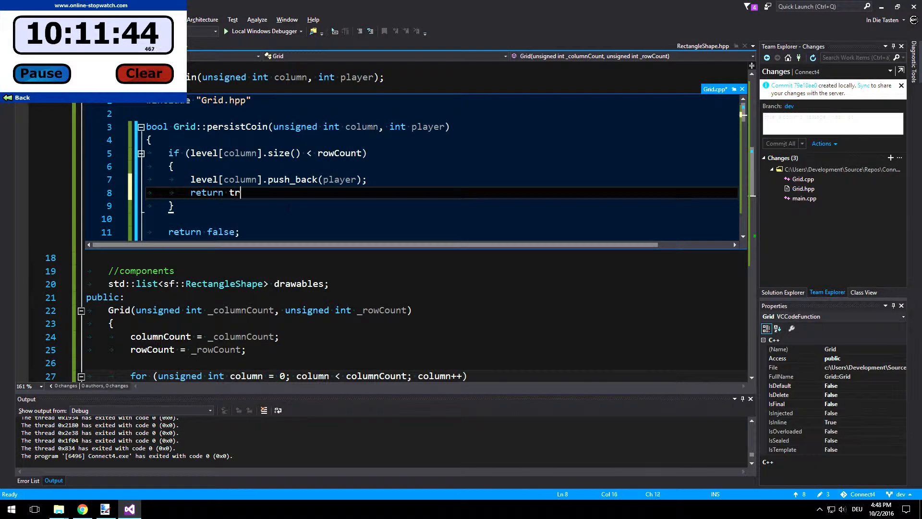
text(ue;)
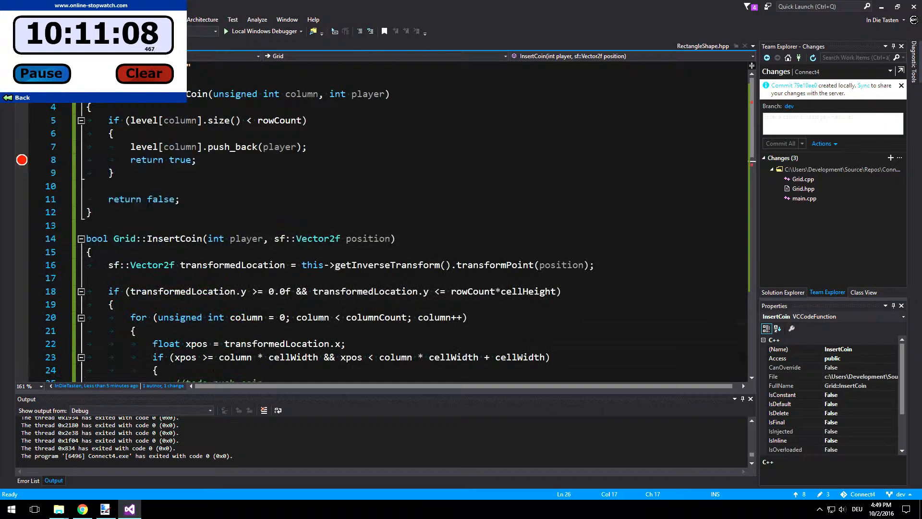
Step: Replace InsertCoin's return true with return persistCoin(column, player); and highlight persistCoin's uses
text(per)
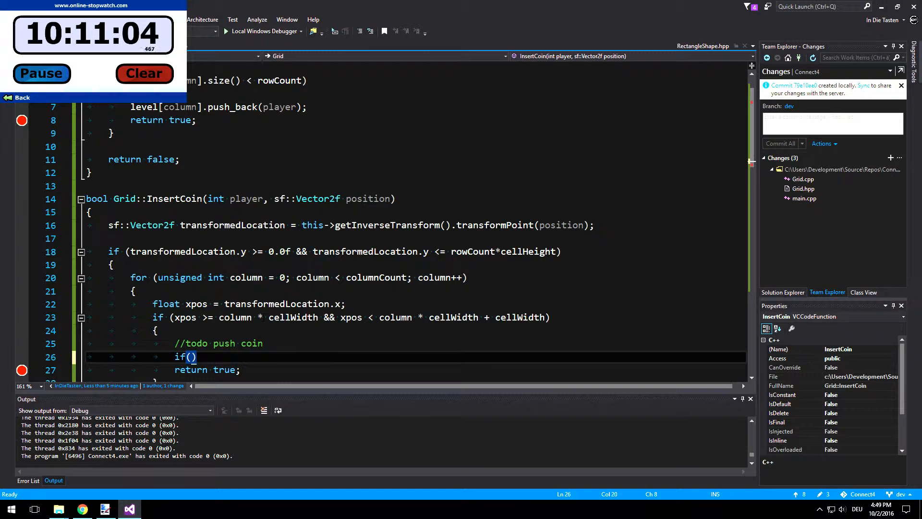
text(persist)
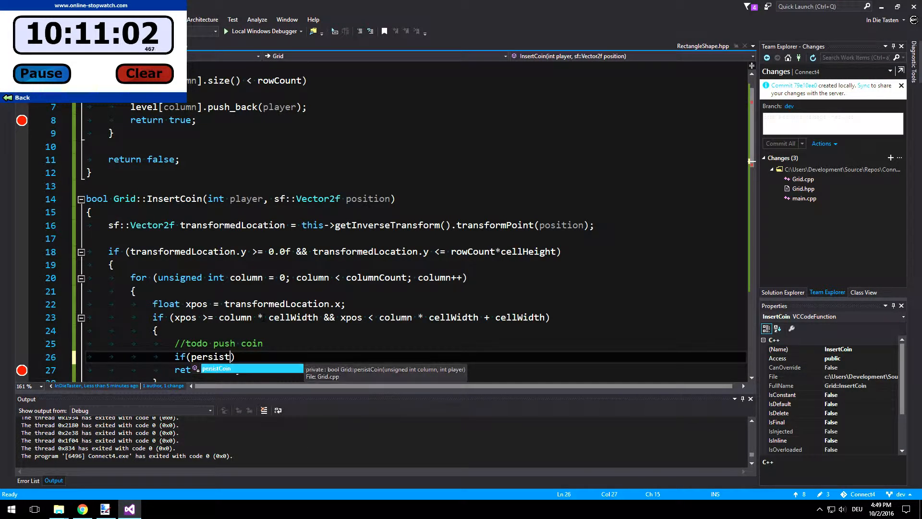
text(())
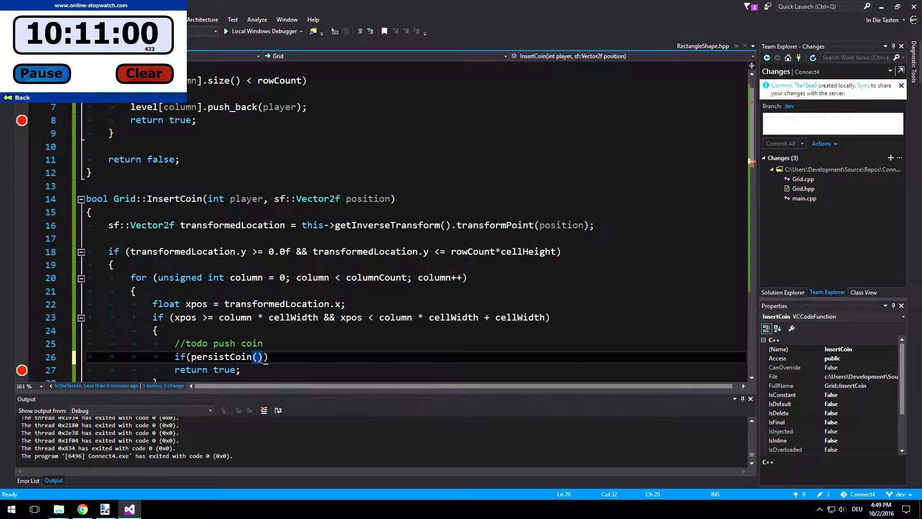
text(c)
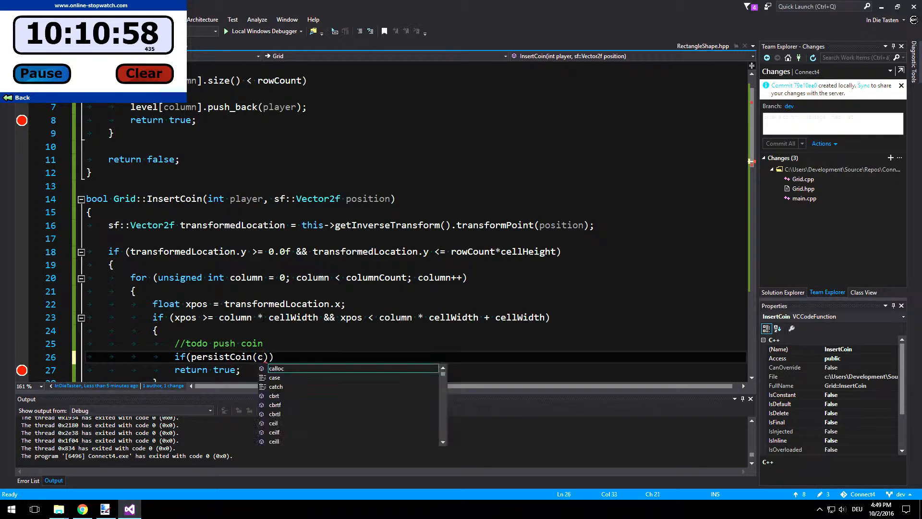
text(olumn,)
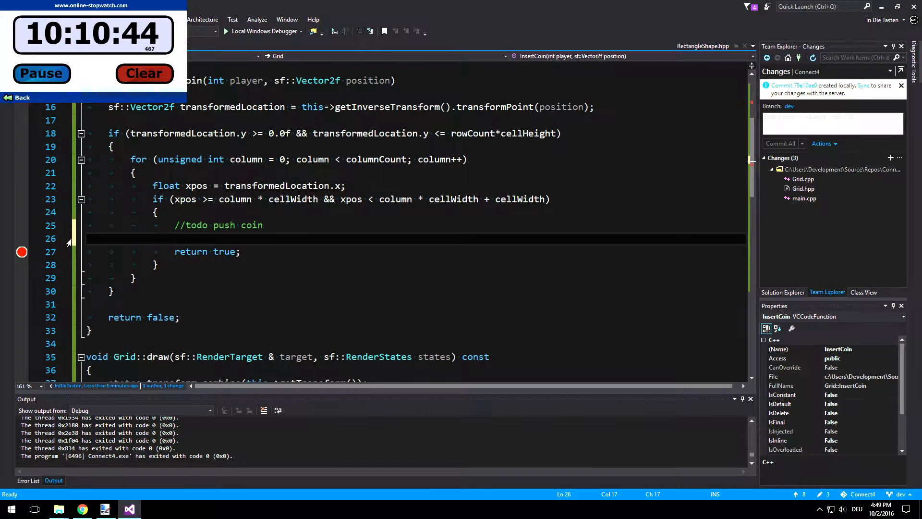
text(return t)
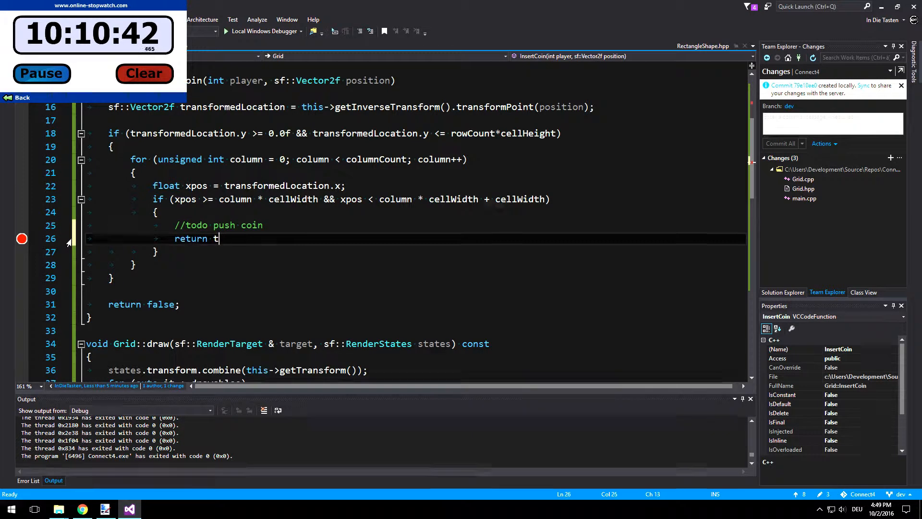
text(persistCoin(column, player)))
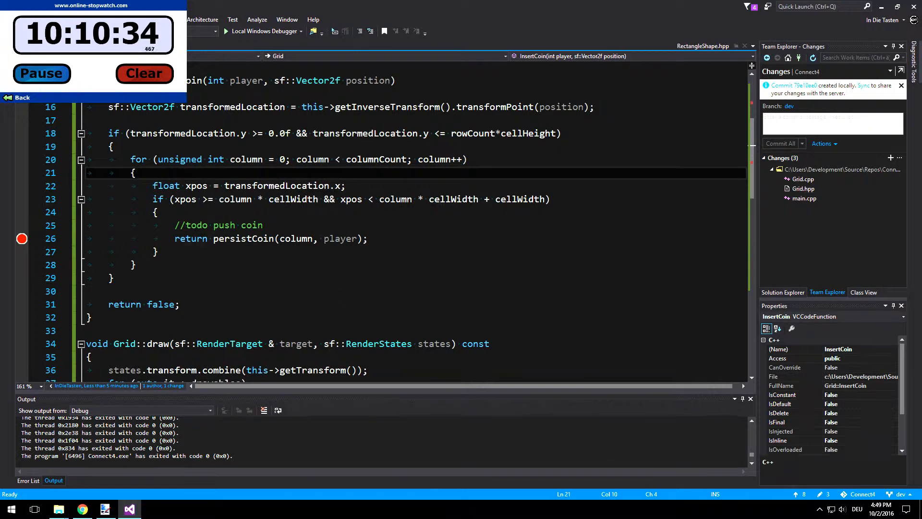
double_click(242, 238)
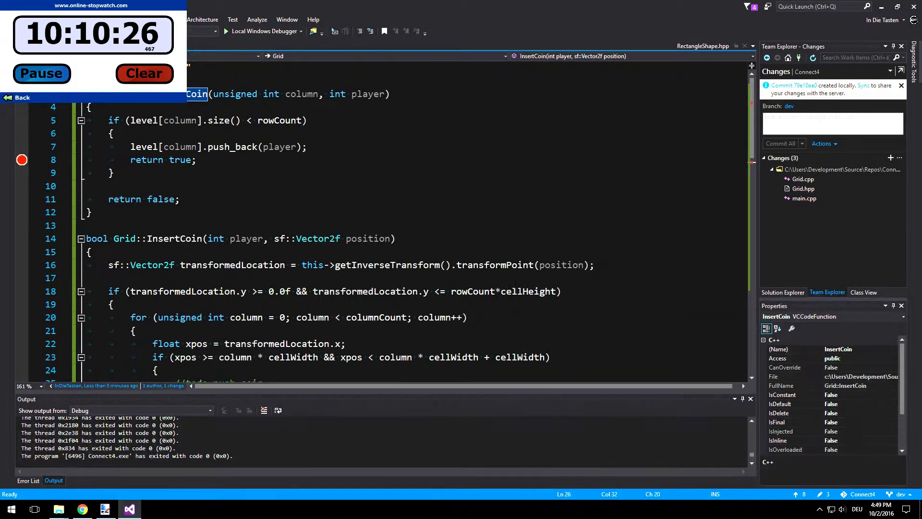
Step: Scroll the editor down while Connect4 runs to the persistCoin return breakpoint
scroll(down, 3)
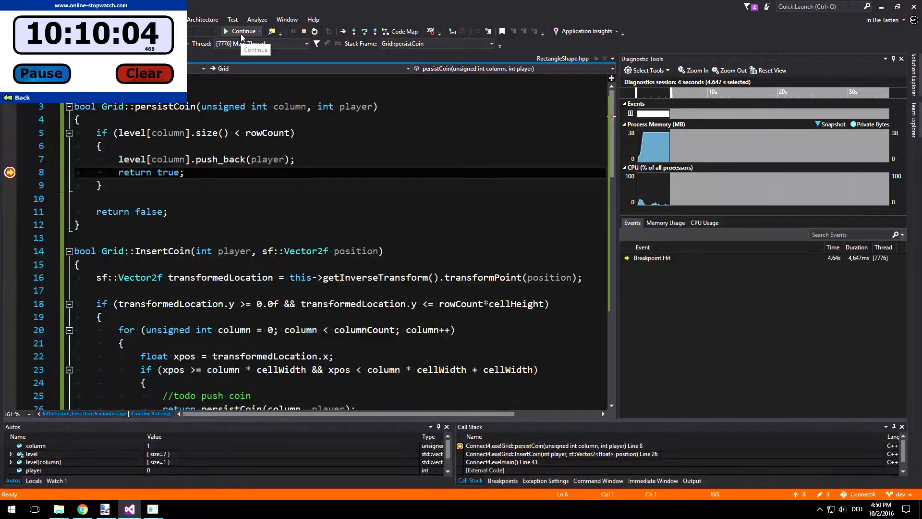
Step: Resume six times to drop coins, then expand level to inspect column 1's entries
click(243, 32)
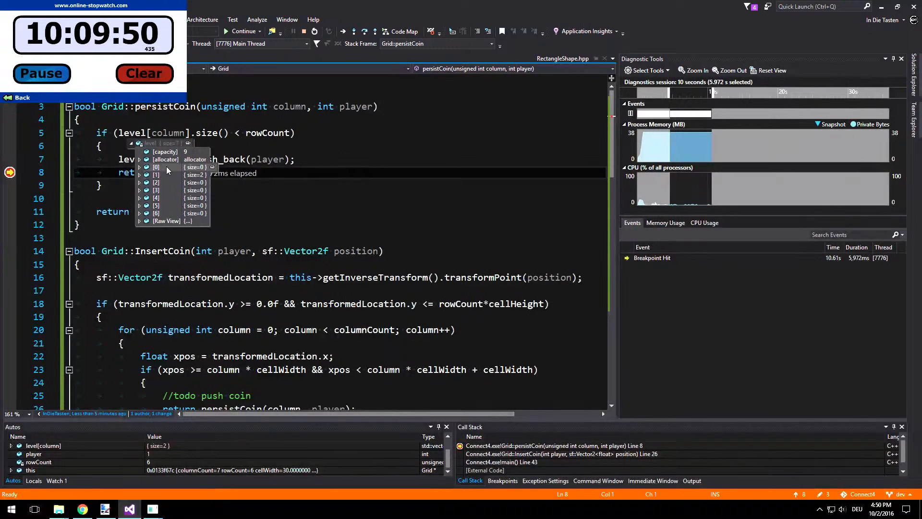
mouse_move(200, 179)
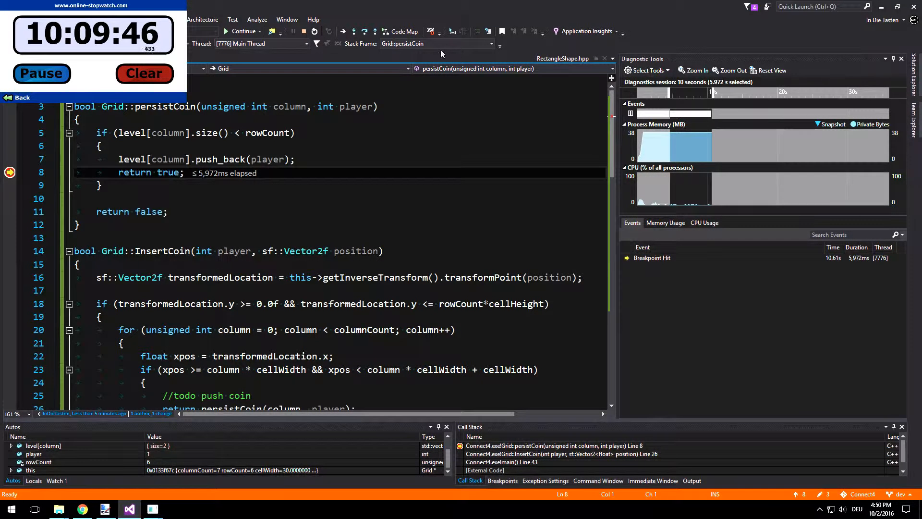
click(243, 31)
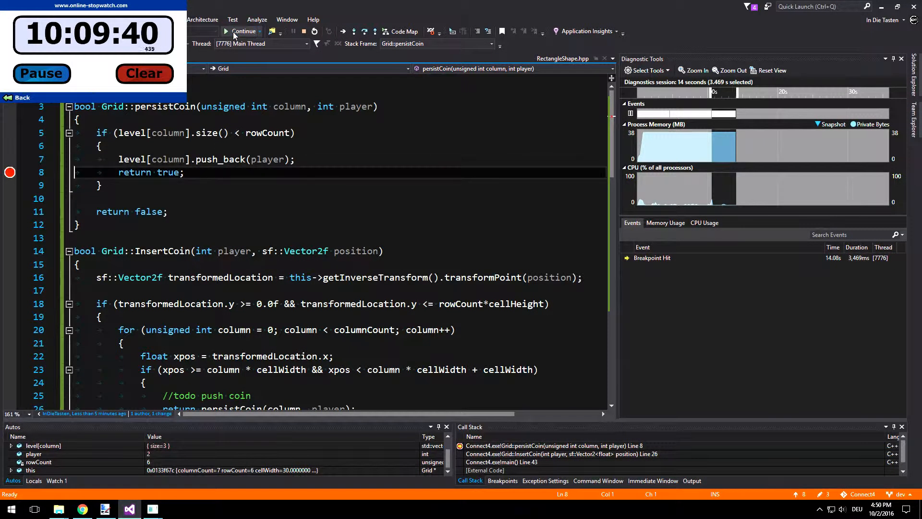
click(242, 31)
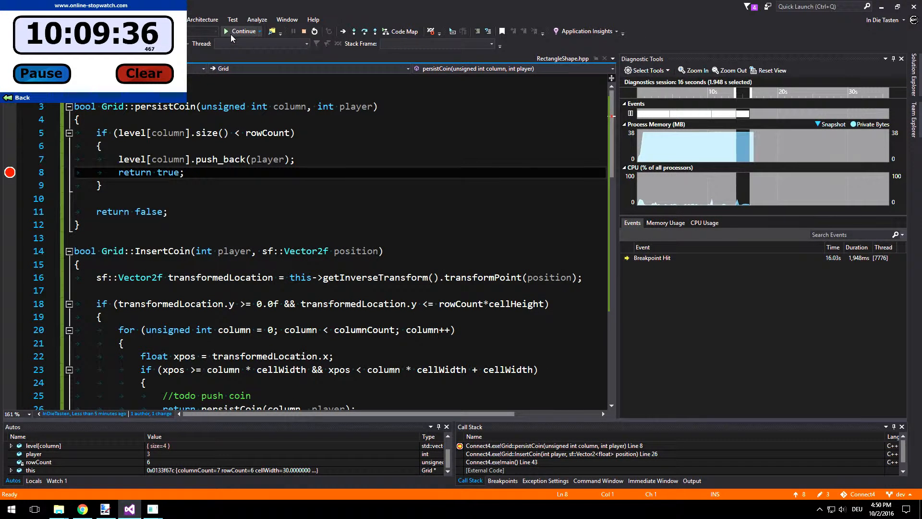
click(242, 31)
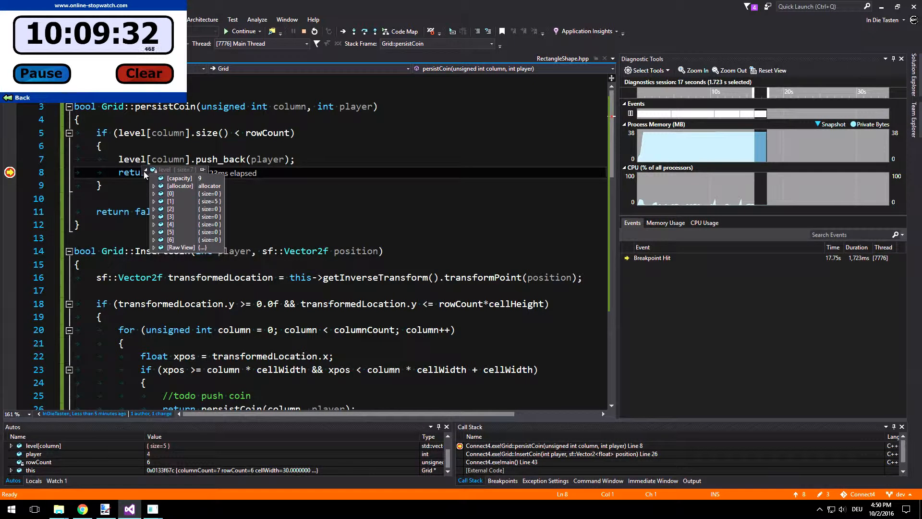
click(242, 31)
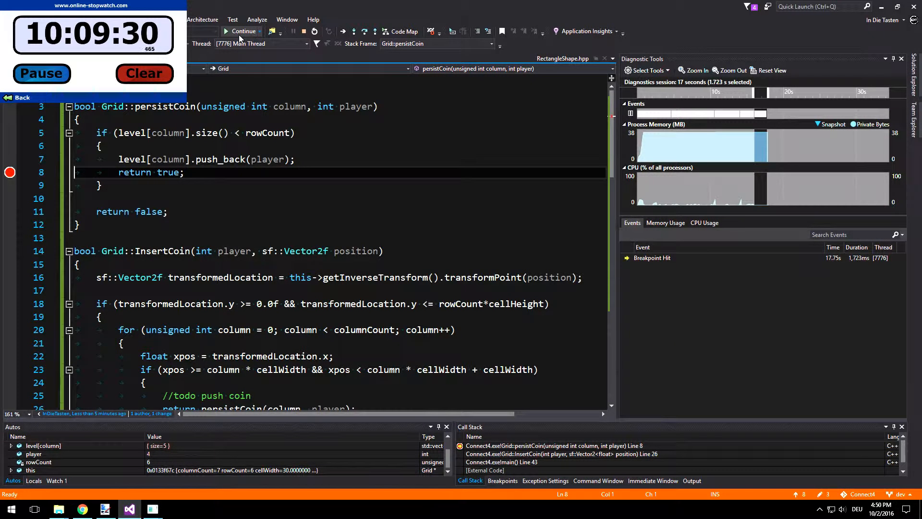
click(243, 31)
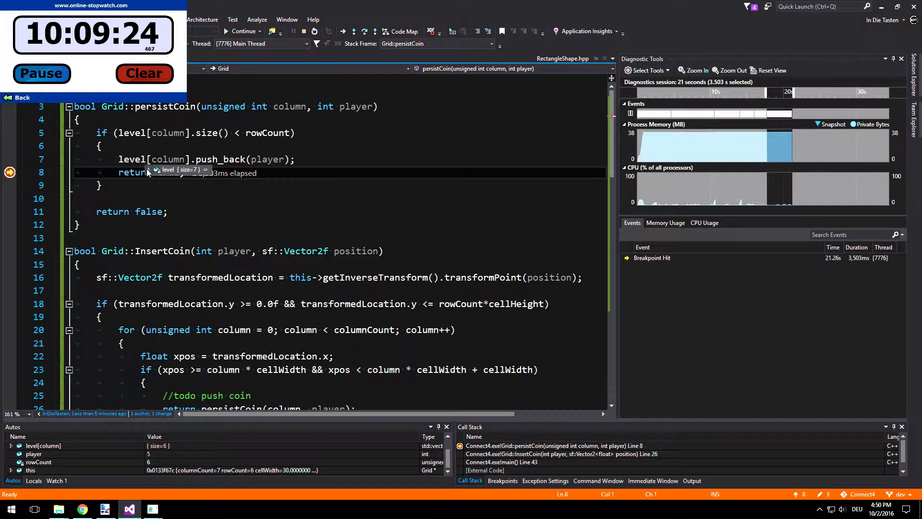
click(152, 169)
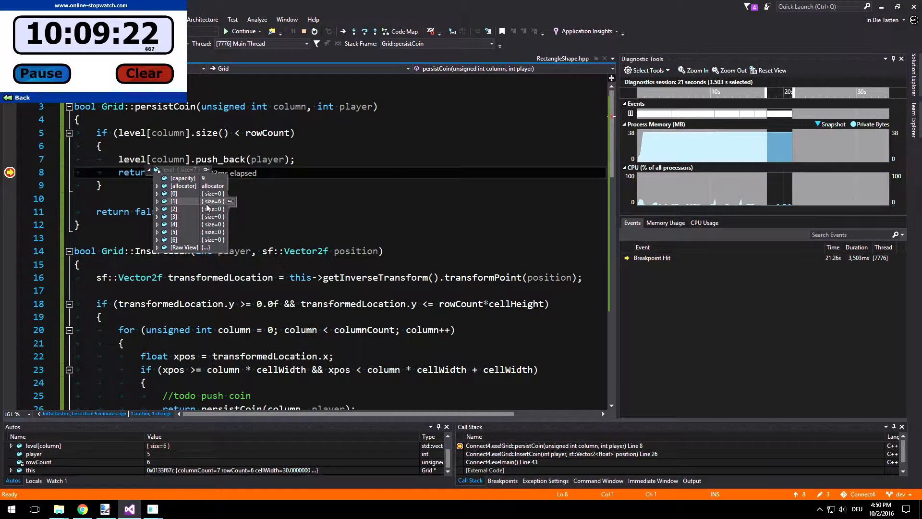
click(158, 201)
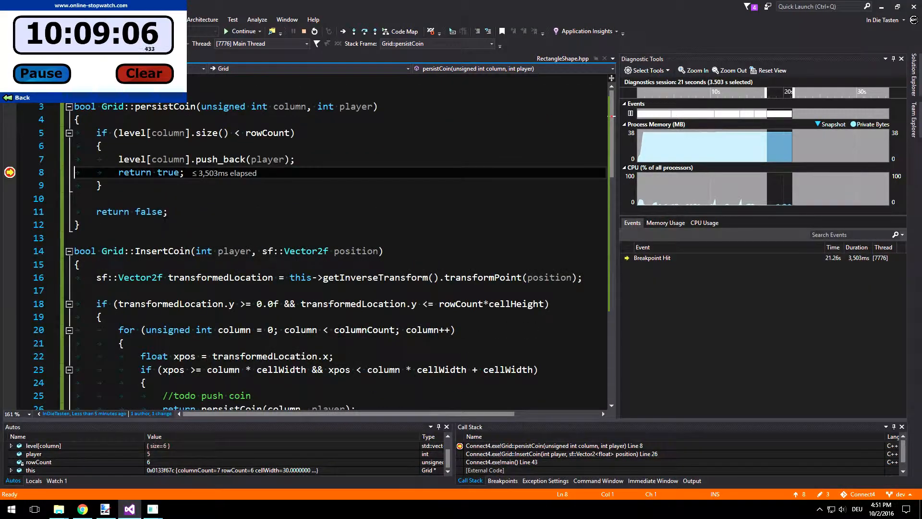
mouse_move(333, 106)
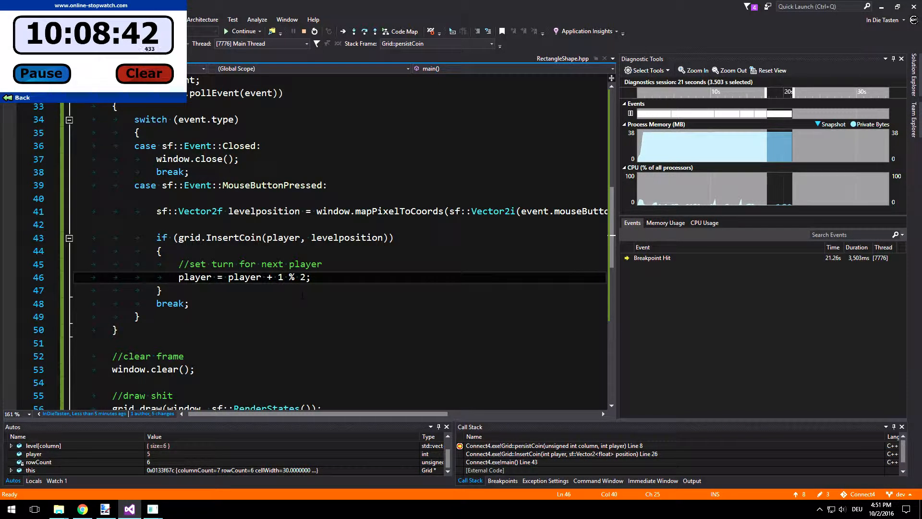
Step: Close the parenthesis in player = (player + 1) % 2; and continue to apply the edit
text())
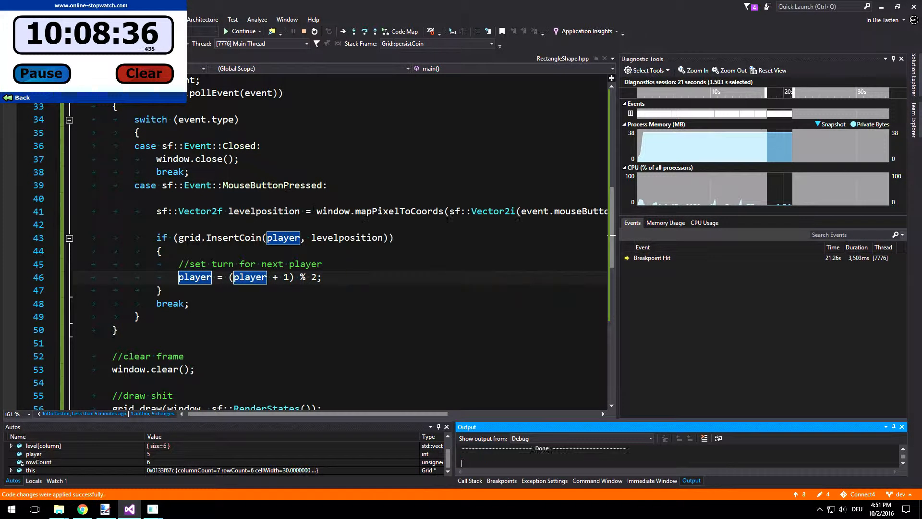
click(243, 31)
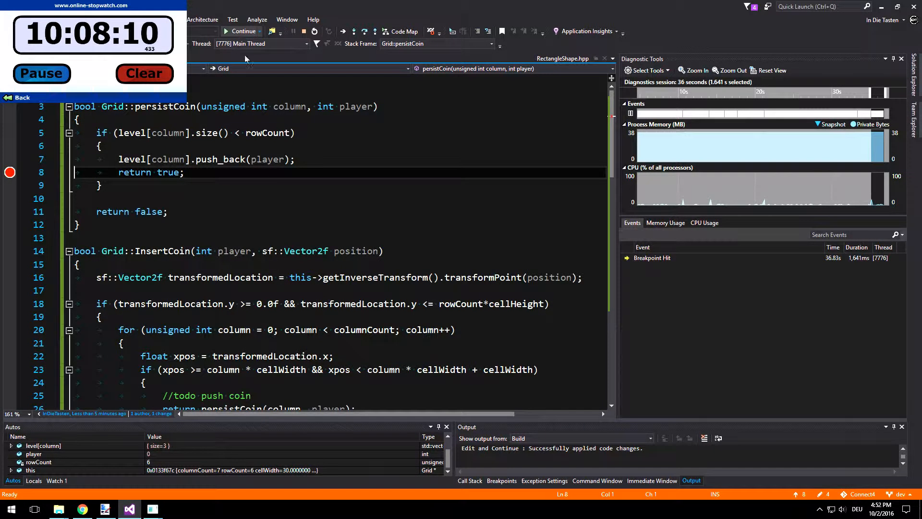
Step: Continue from the breakpoint so the Connect4 window comes back up
click(243, 32)
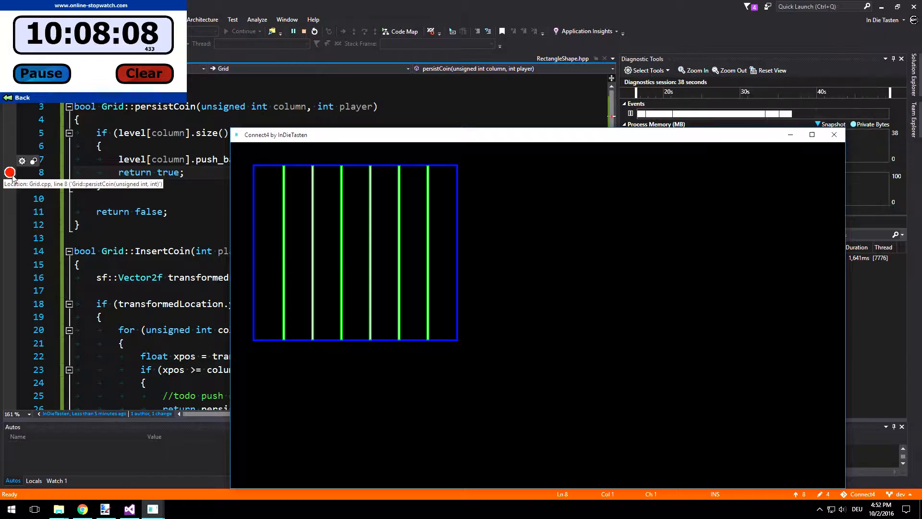